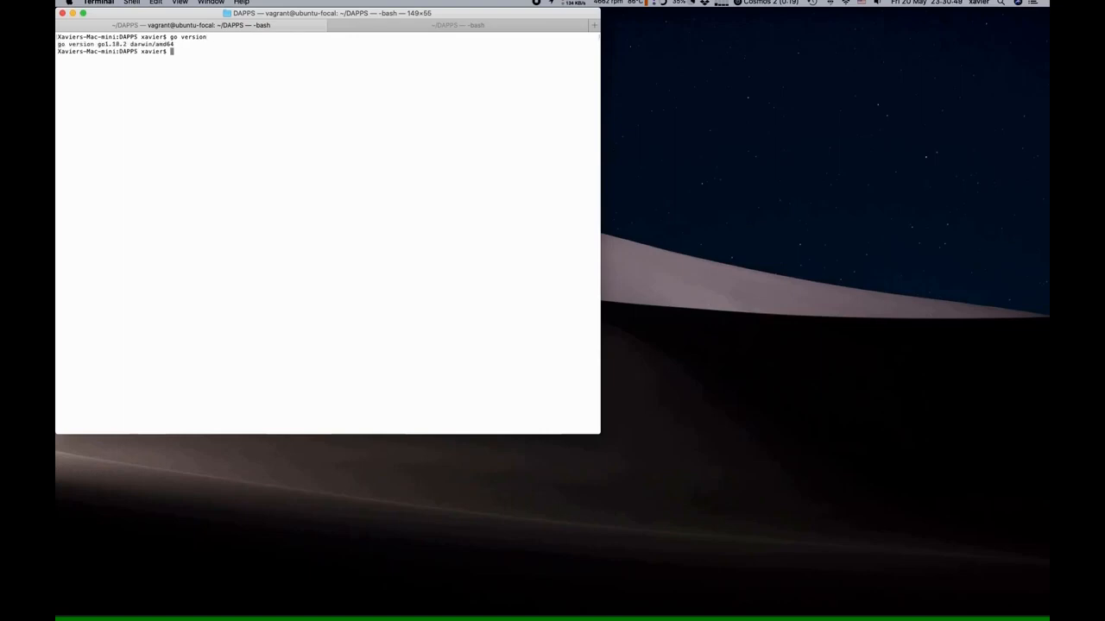
Run 'ignite scaffold chain github.com/alice/checkers', correcting the mistyped github/alice path
{"action": "type", "text": "ignite version"}
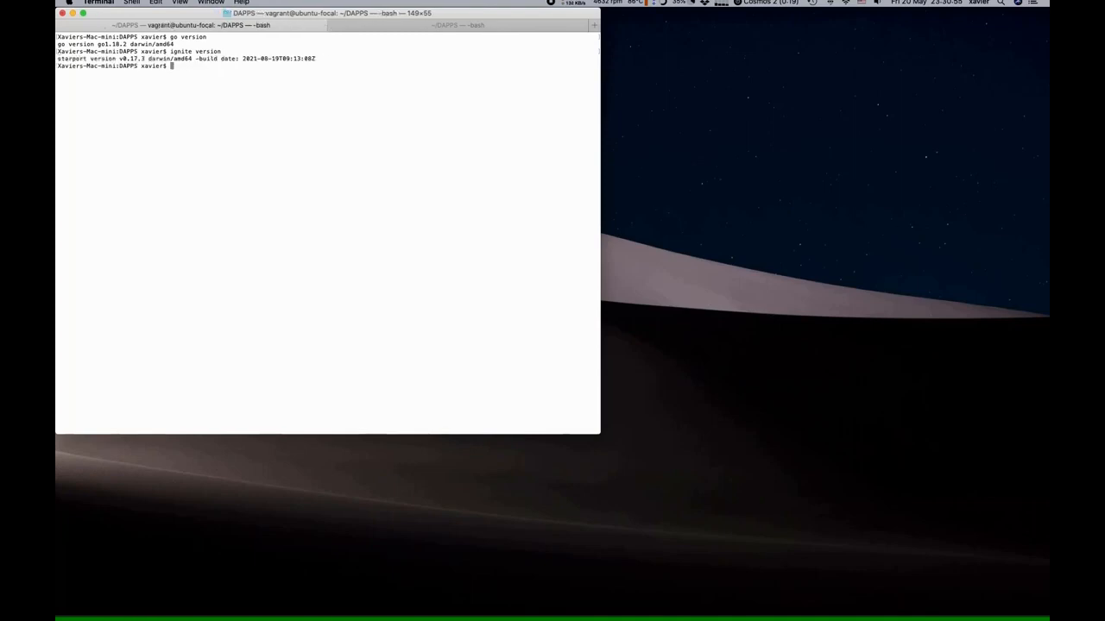
{"action": "mouse_move", "coordinate": [514, 266]}
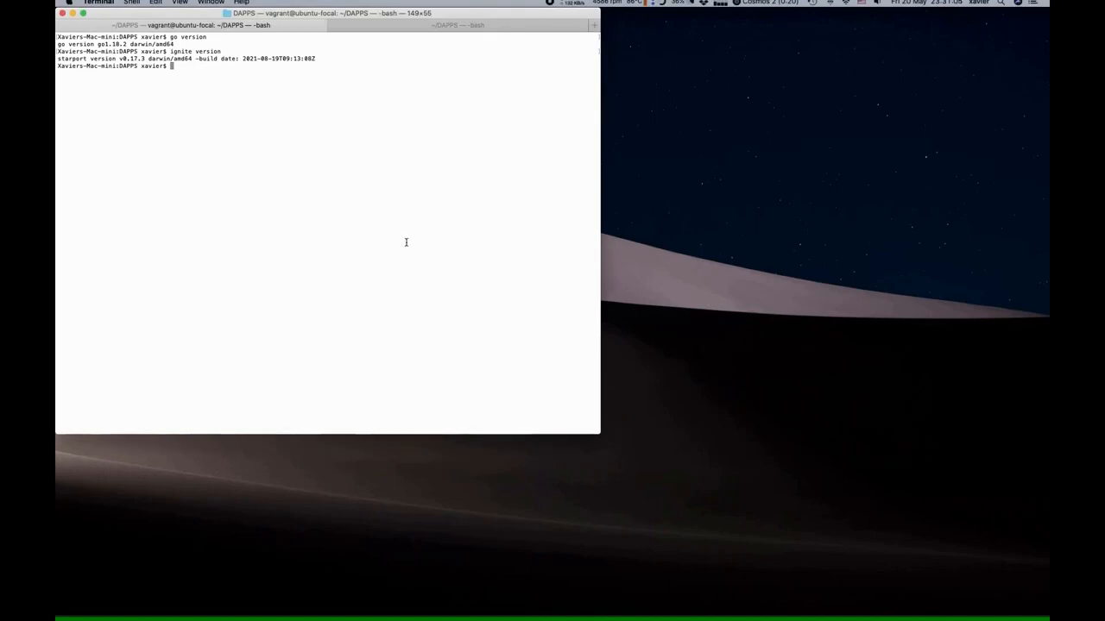
{"action": "type", "text": "ignite sc"}
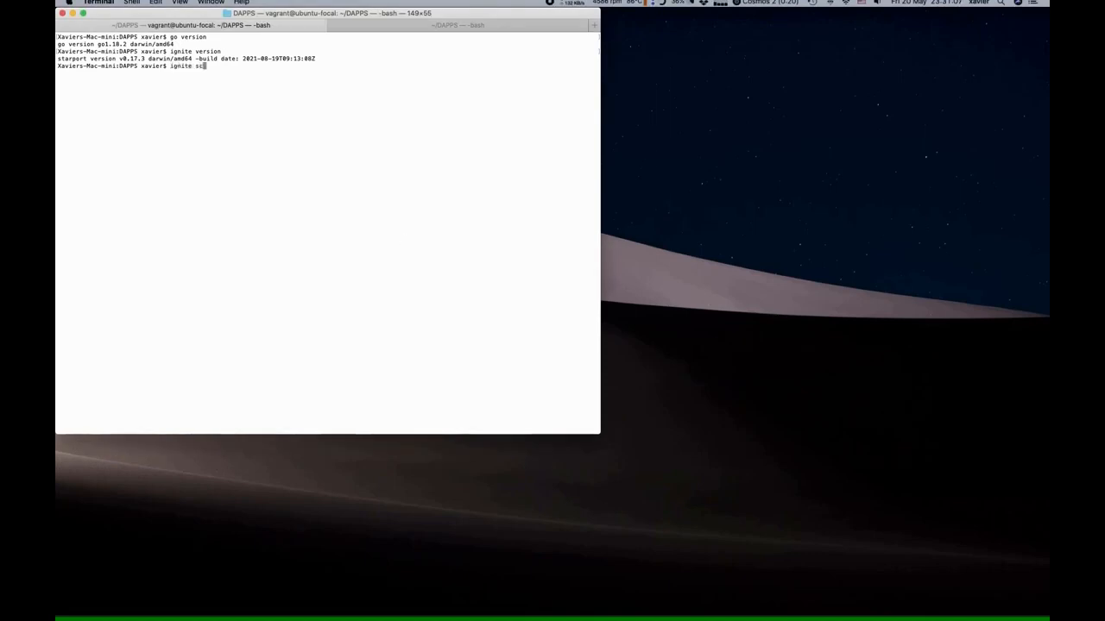
{"action": "type", "text": "caffold"}
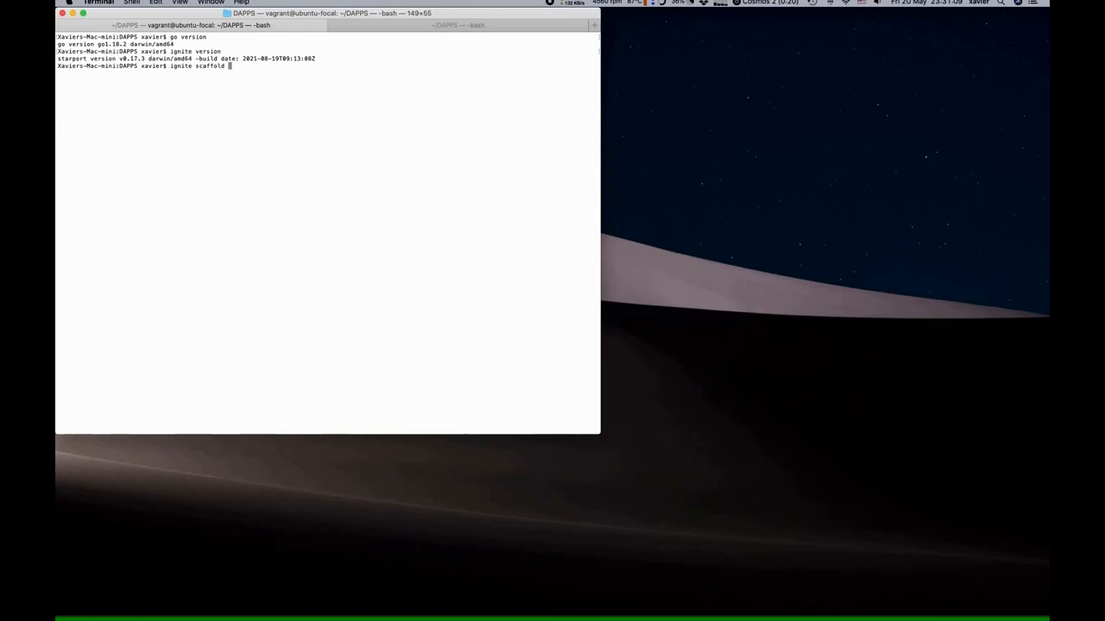
{"action": "type", "text": "chain"}
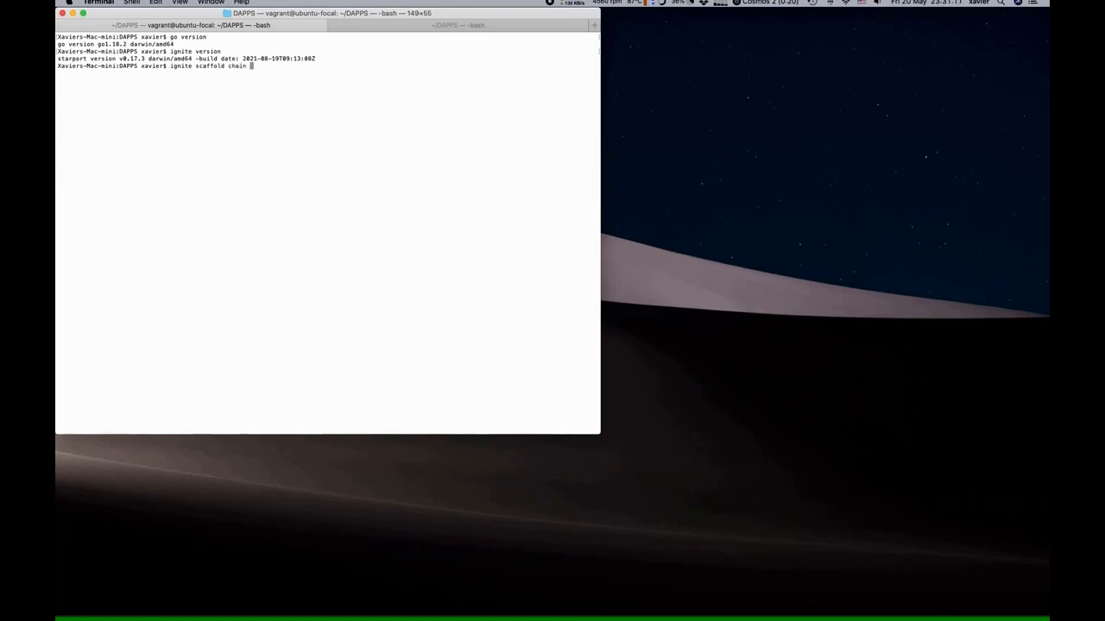
{"action": "type", "text": "github/al"}
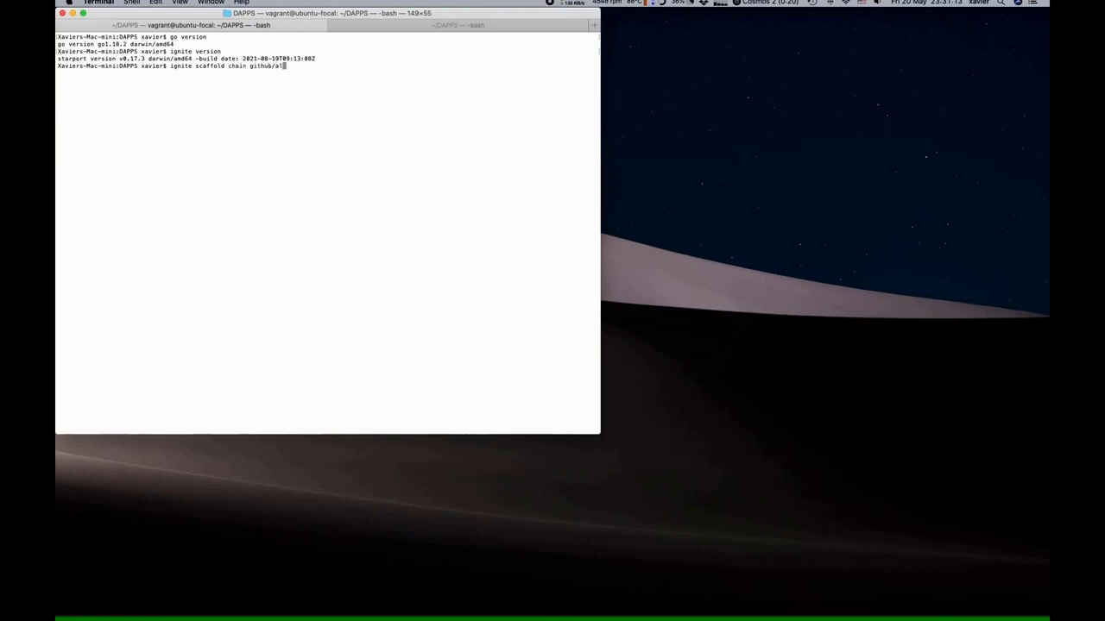
{"action": "type", "text": "ice/checkers"}
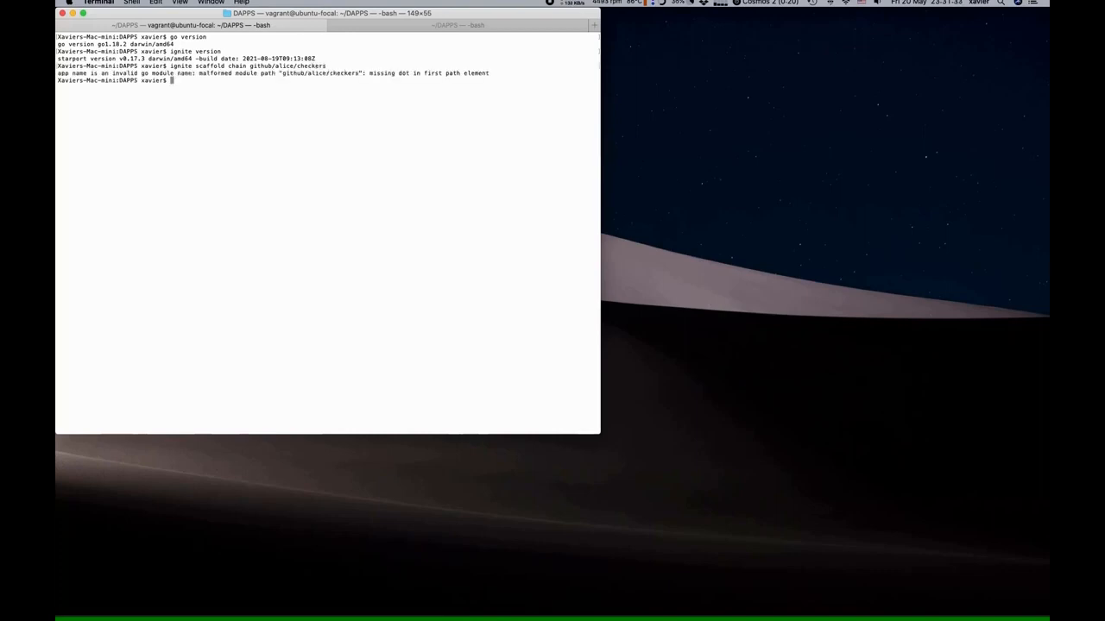
{"action": "type", "text": "ignite scaffold chain github/alice/checkers"}
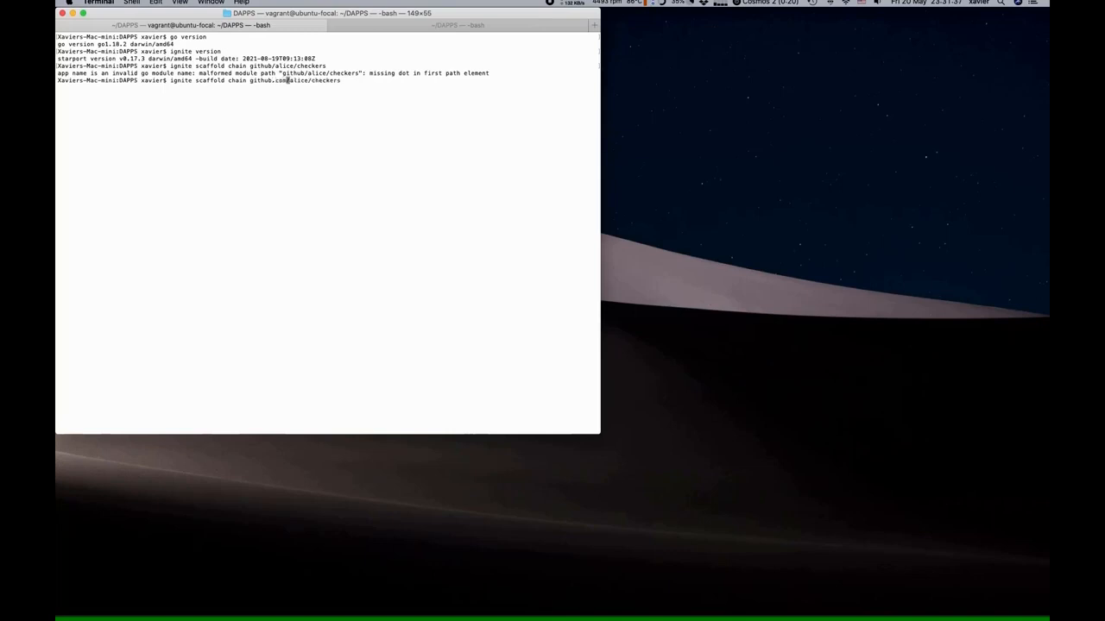
{"action": "key", "text": "Return"}
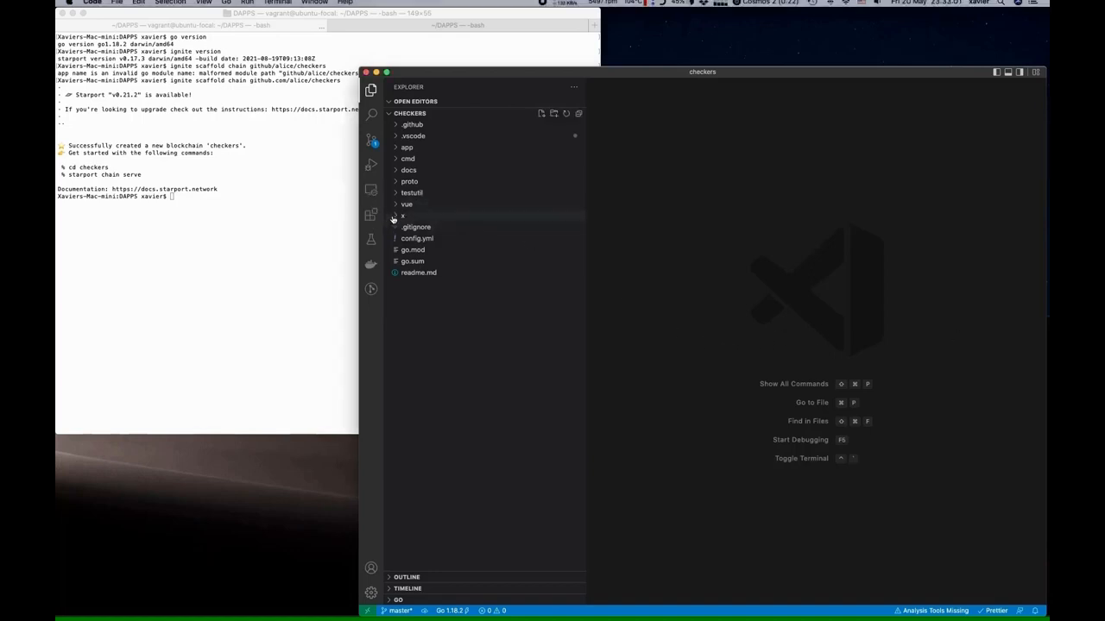
Expand x > checkers in the Explorer and view module.go
{"action": "left_click", "coordinate": [402, 214]}
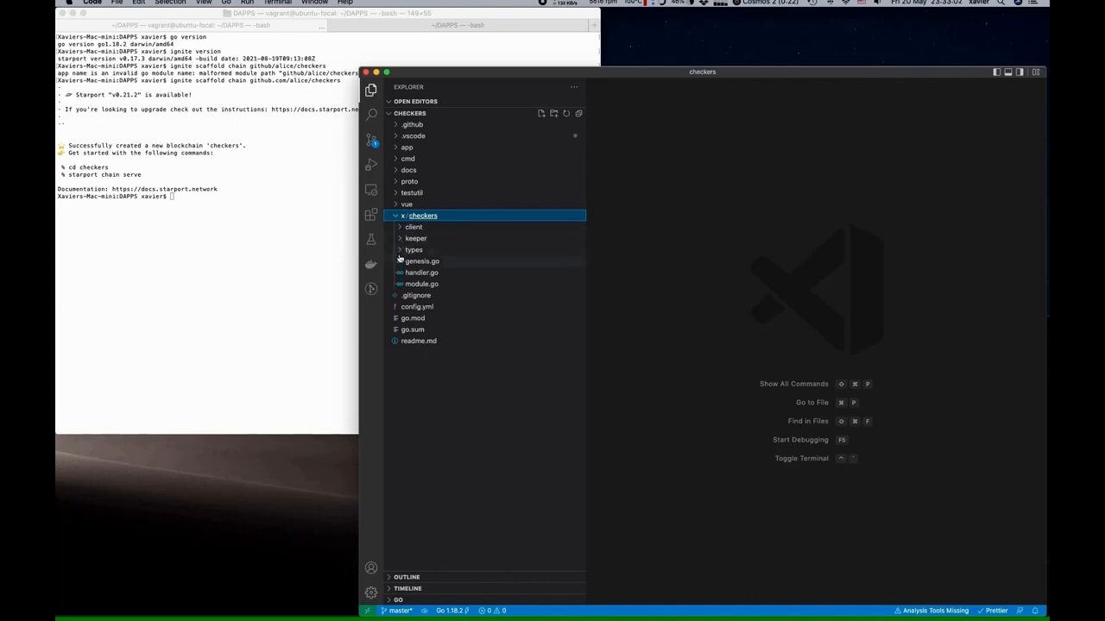
{"action": "left_click", "coordinate": [421, 296]}
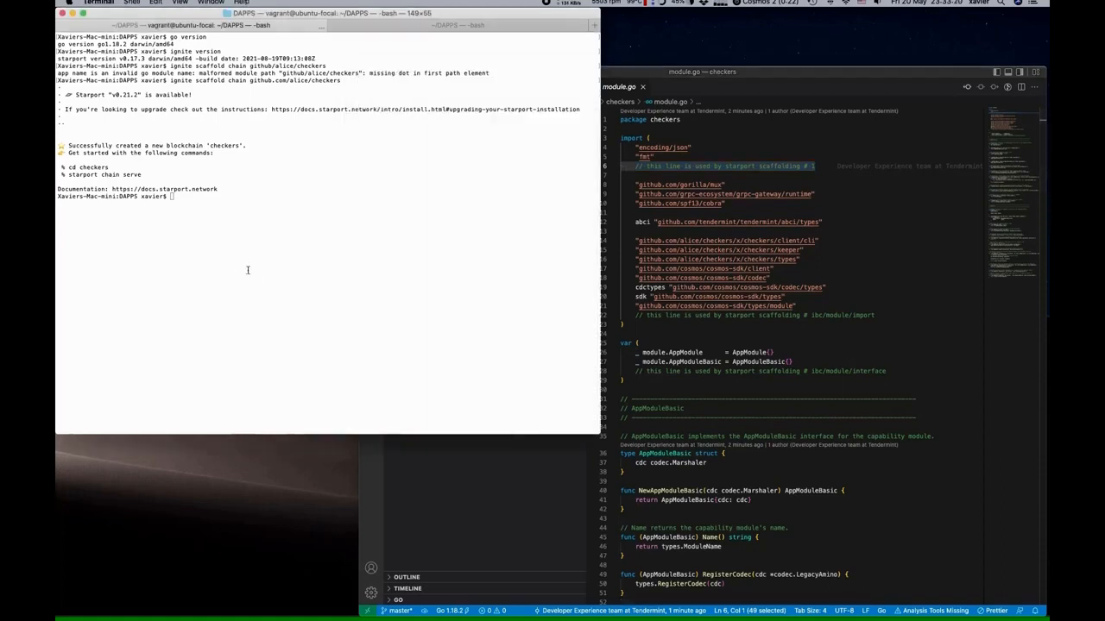
Change into the checkers folder and run 'ignite chain serve'
{"action": "type", "text": "cd checkers/"}
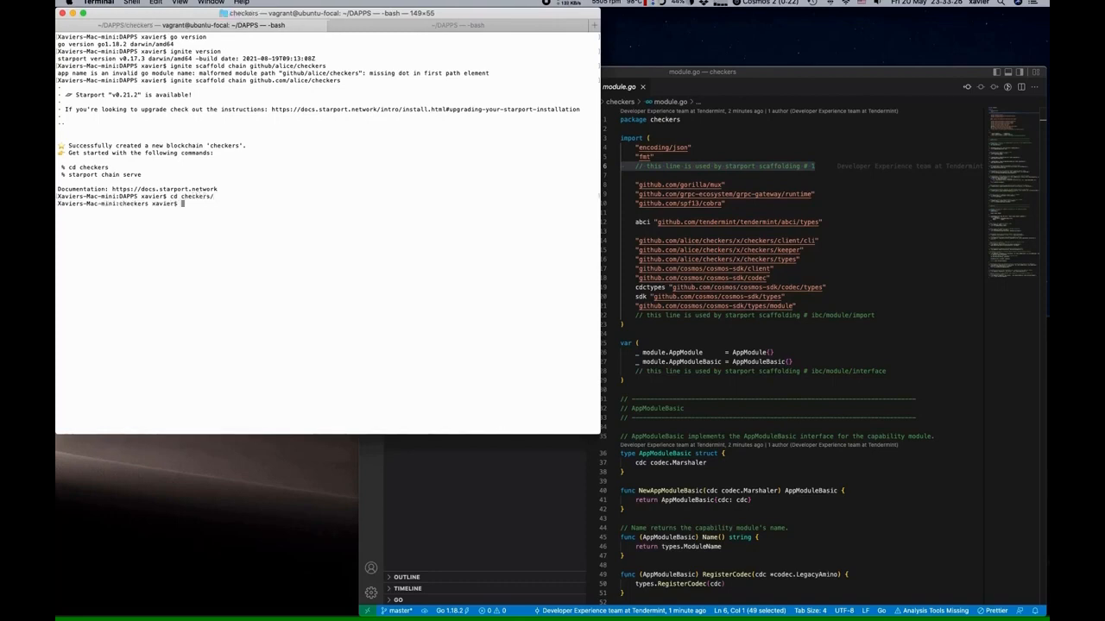
{"action": "type", "text": "ig"}
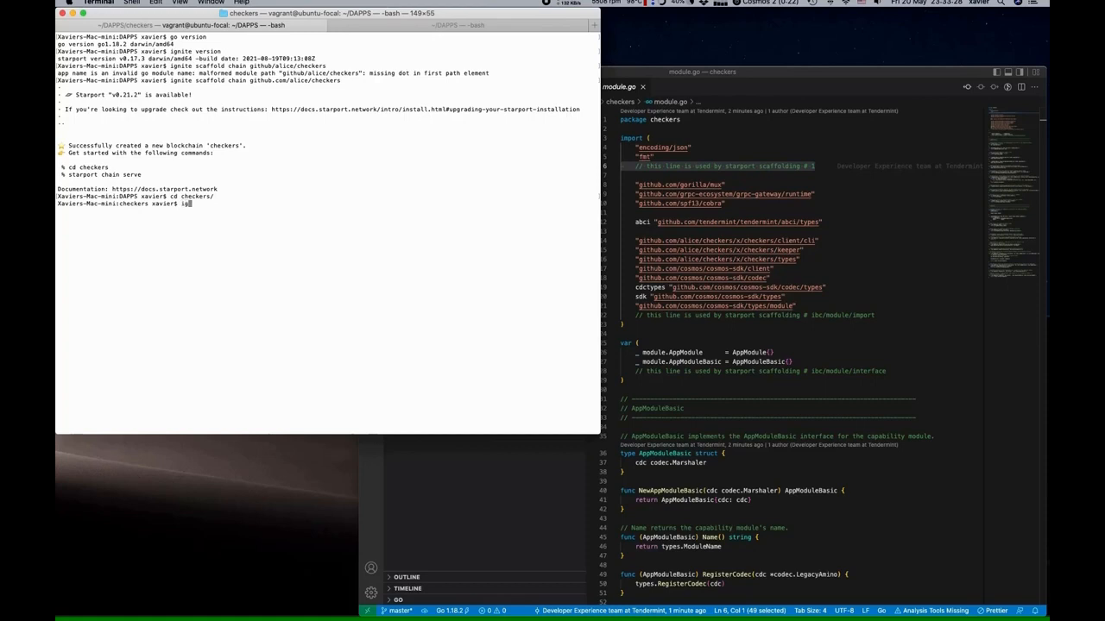
{"action": "type", "text": "ignite chain serve"}
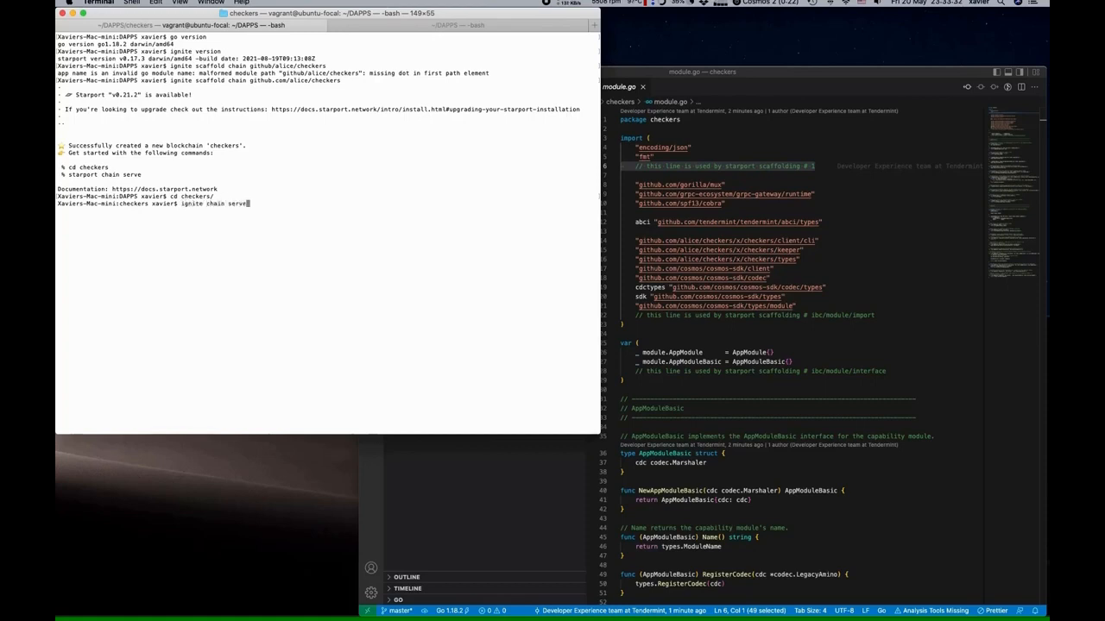
{"action": "key", "text": "enter"}
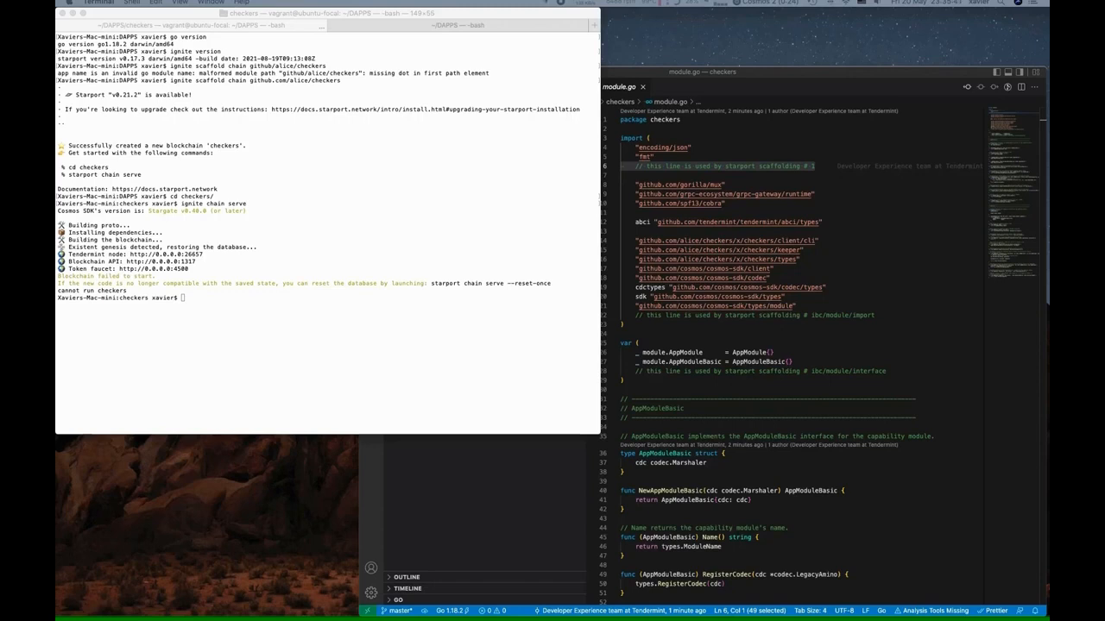
Rerun 'ignite chain serve --reset-once' to reset state and create the test accounts
{"action": "type", "text": "ignite chain serve"}
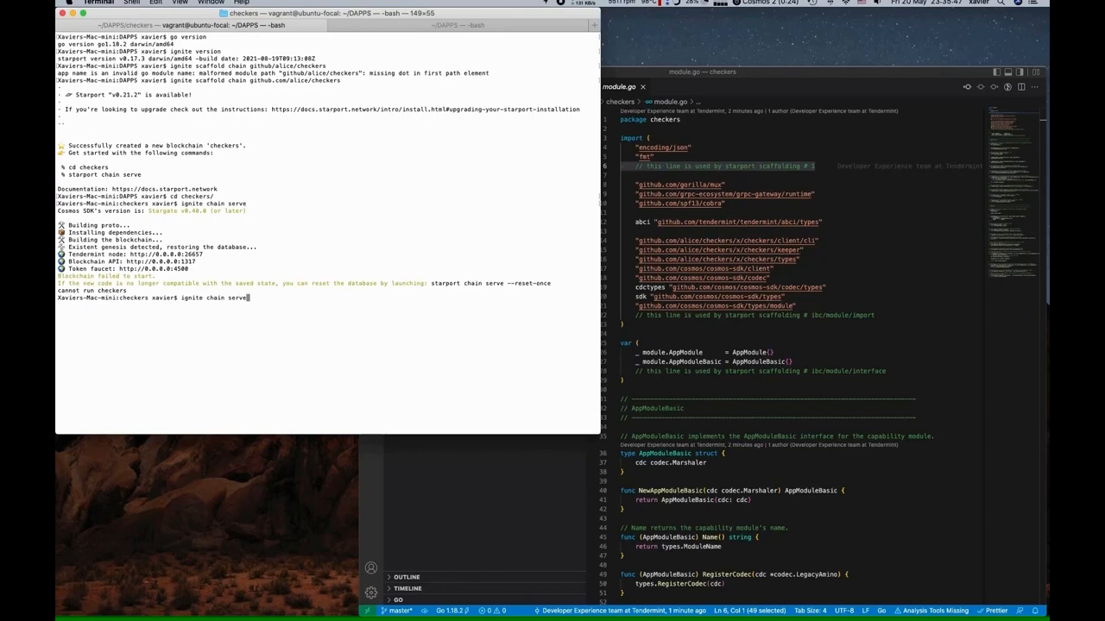
{"action": "type", "text": "--reset-"}
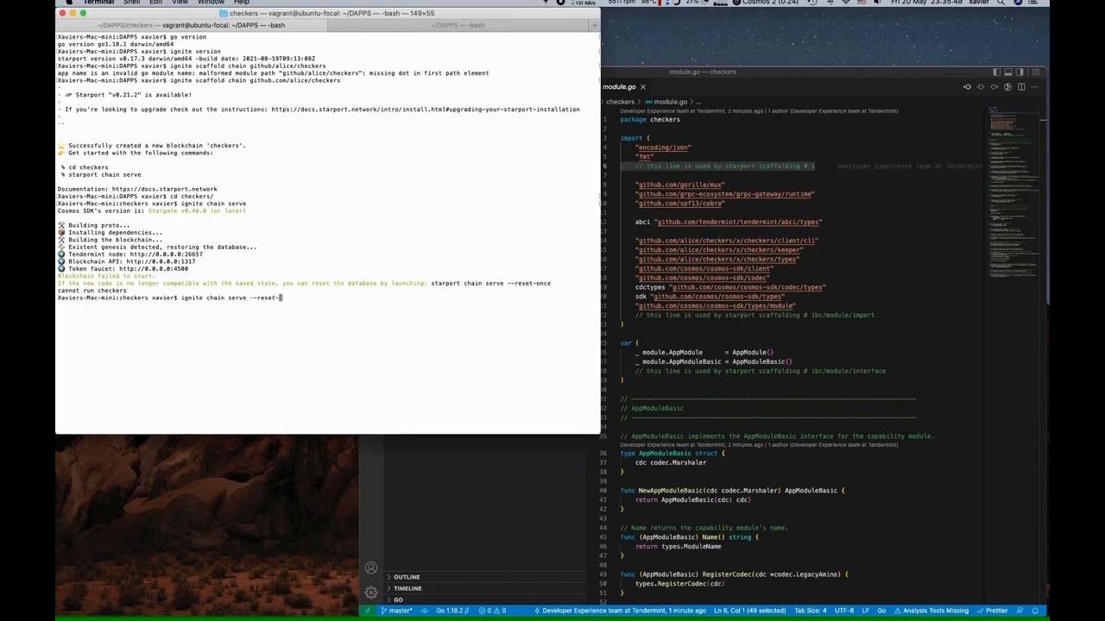
{"action": "type", "text": "once"}
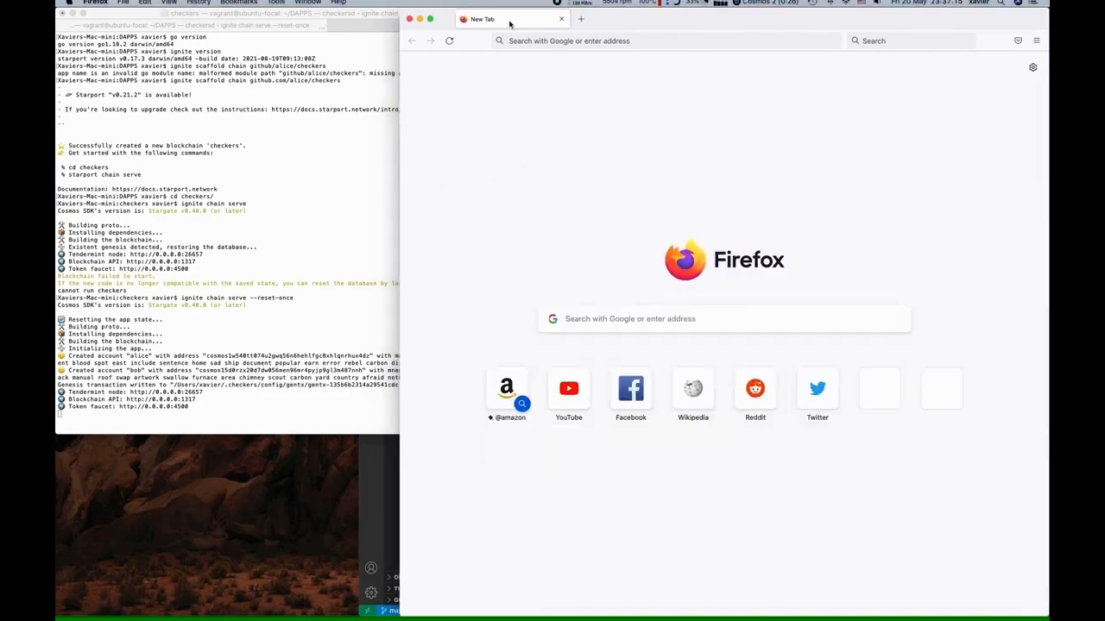
Browse to localhost:8080/ and expand the GET /cosmos/bank/v1beta1/balances/{address} query
{"action": "left_click", "coordinate": [665, 42]}
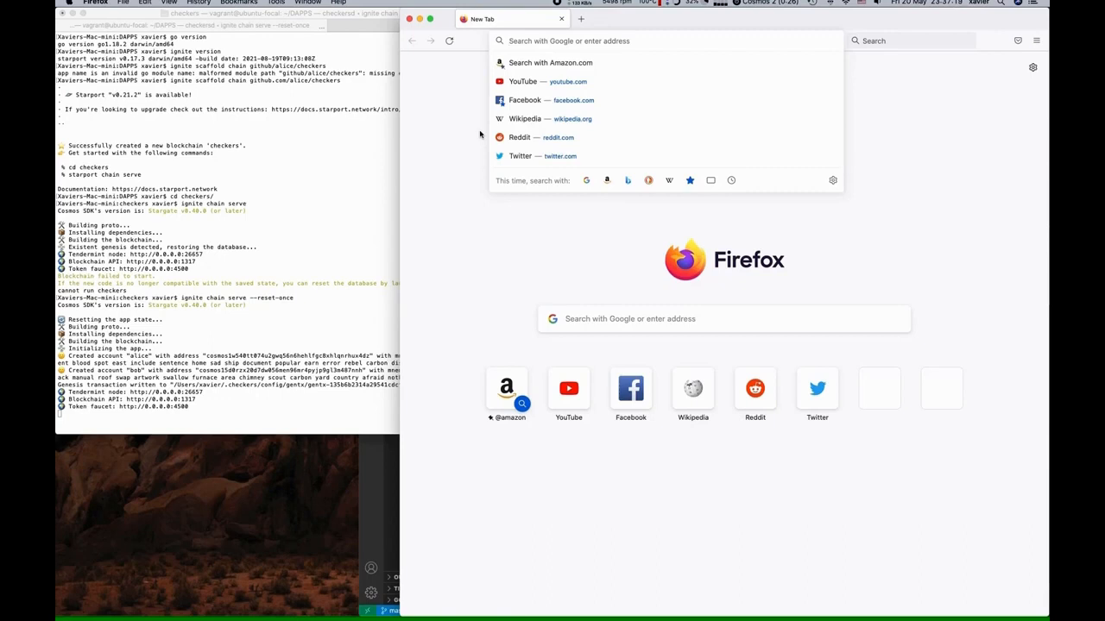
{"action": "type", "text": "localhost:8080/"}
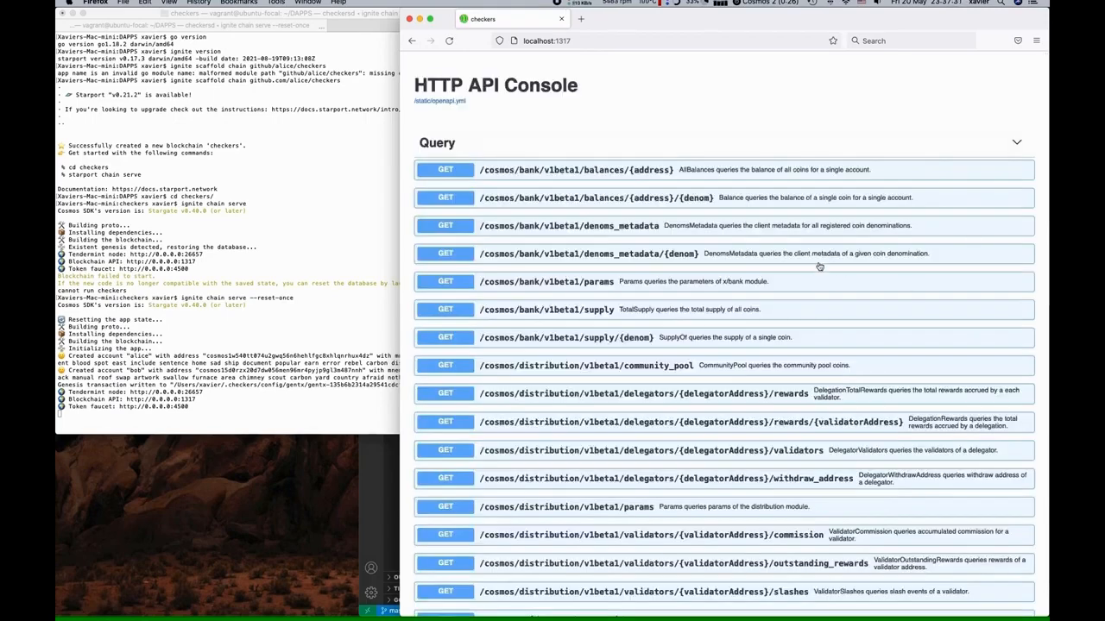
{"action": "scroll", "scroll_direction": "down", "scroll_amount": 3}
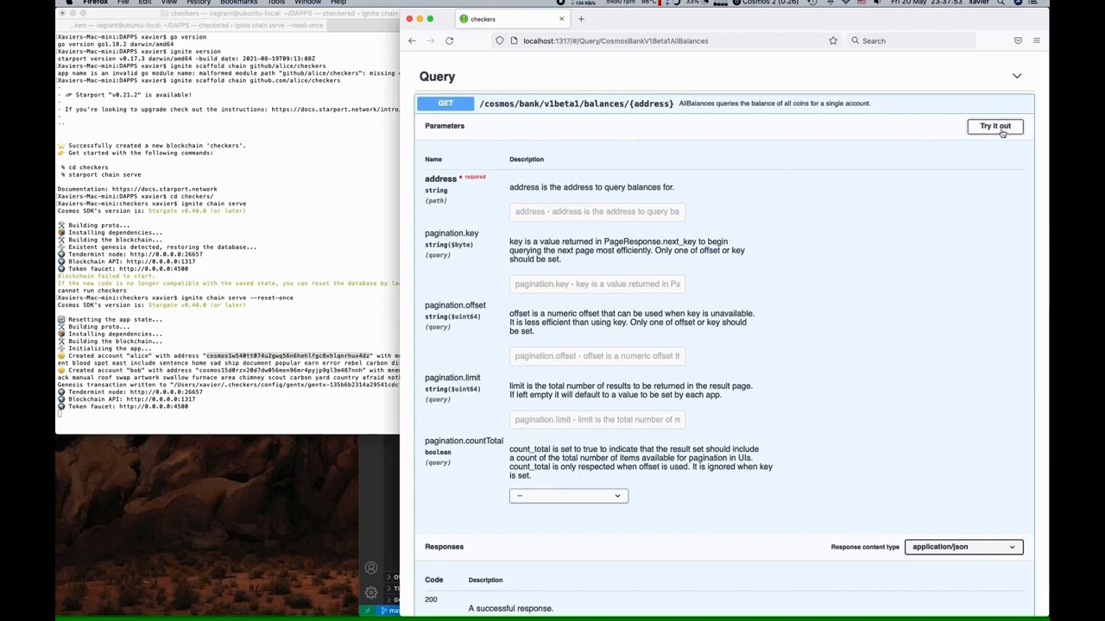
Execute the balances query with the first account's address, then select bob's address in the chain output
{"action": "left_click", "coordinate": [994, 126]}
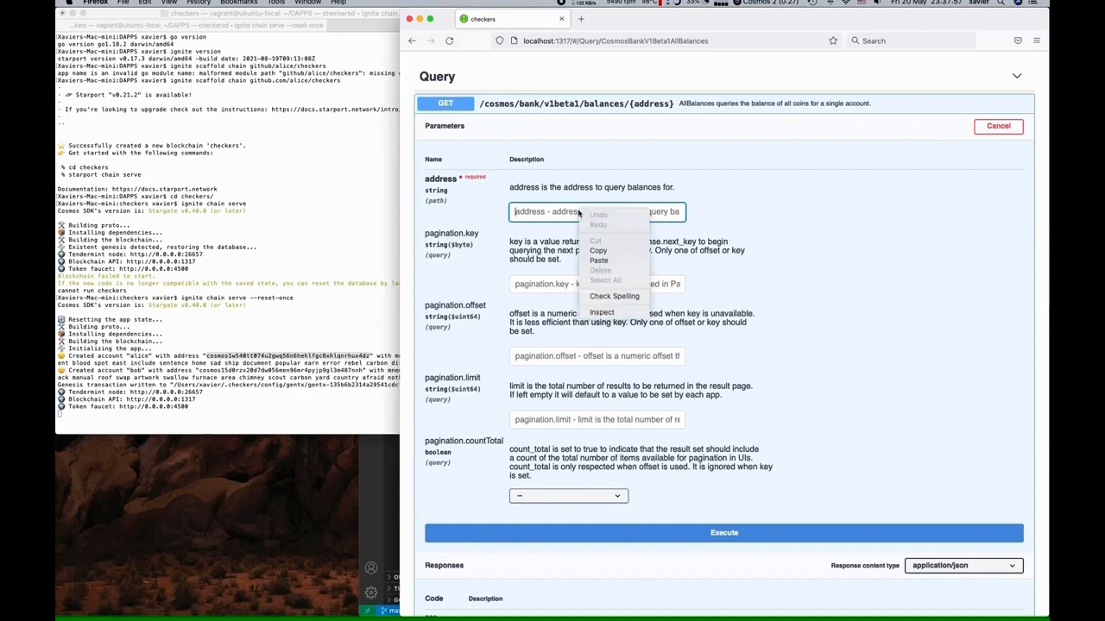
{"action": "left_click", "coordinate": [597, 259]}
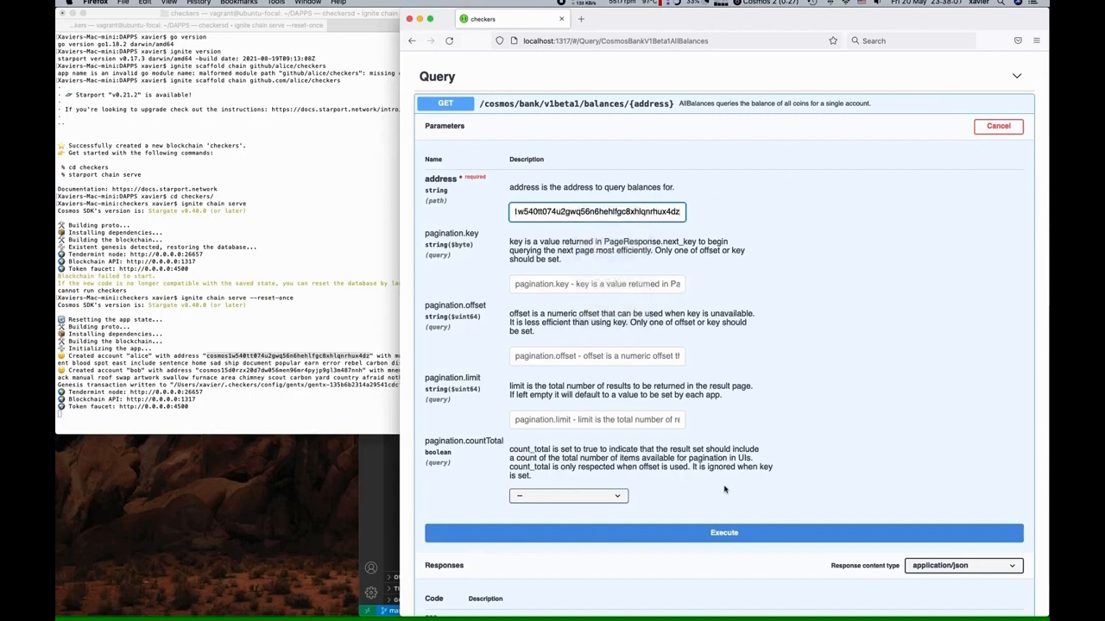
{"action": "left_click", "coordinate": [723, 531]}
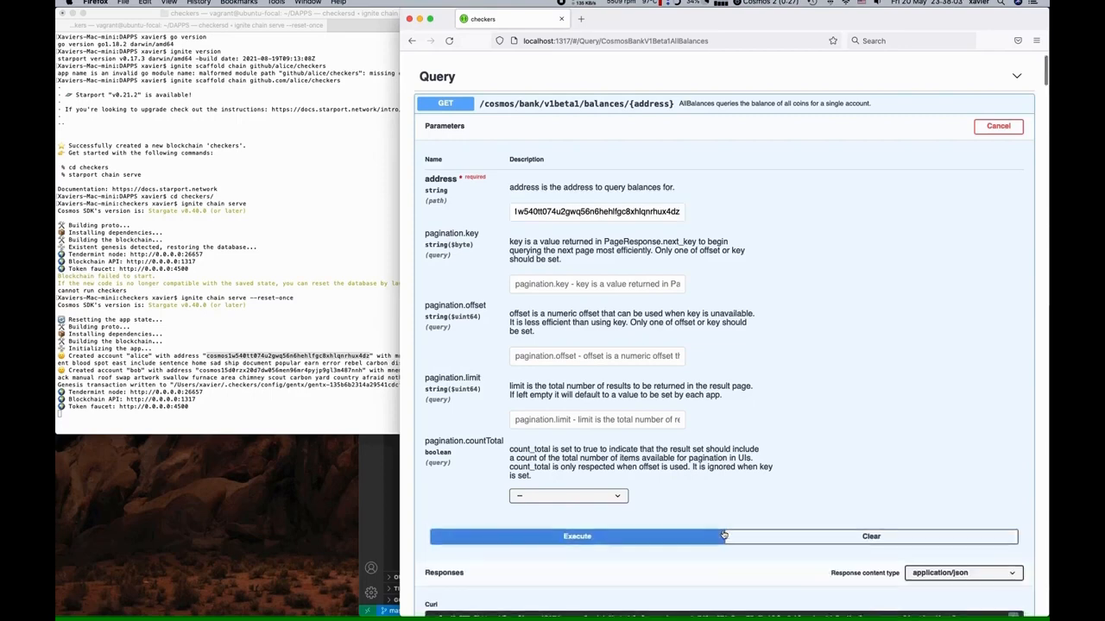
{"action": "left_click", "coordinate": [577, 535]}
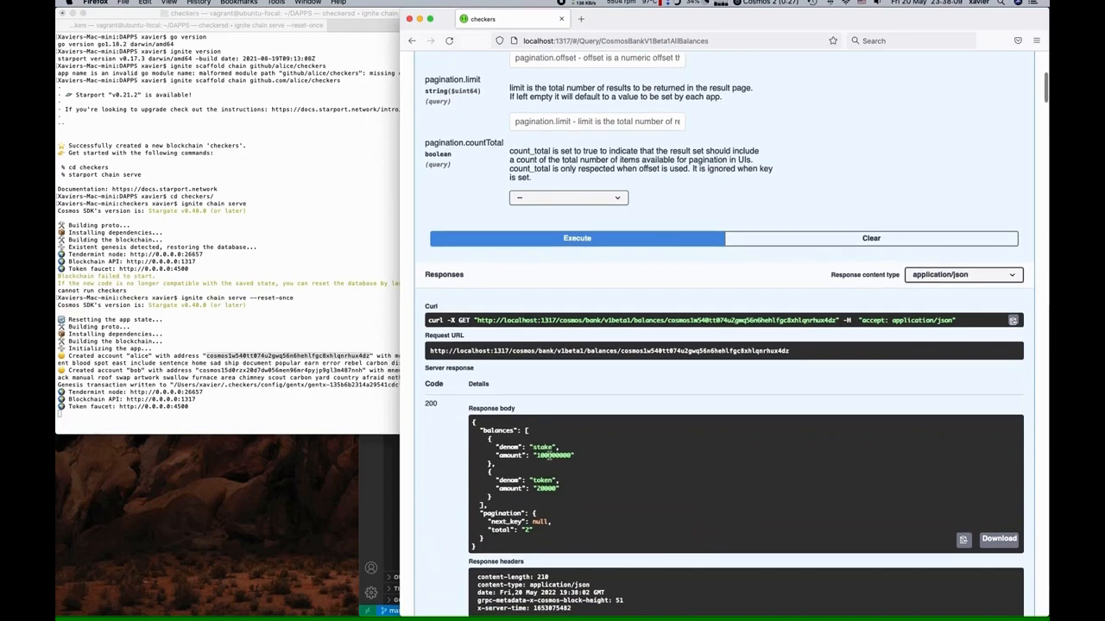
{"action": "double_click", "coordinate": [538, 455]}
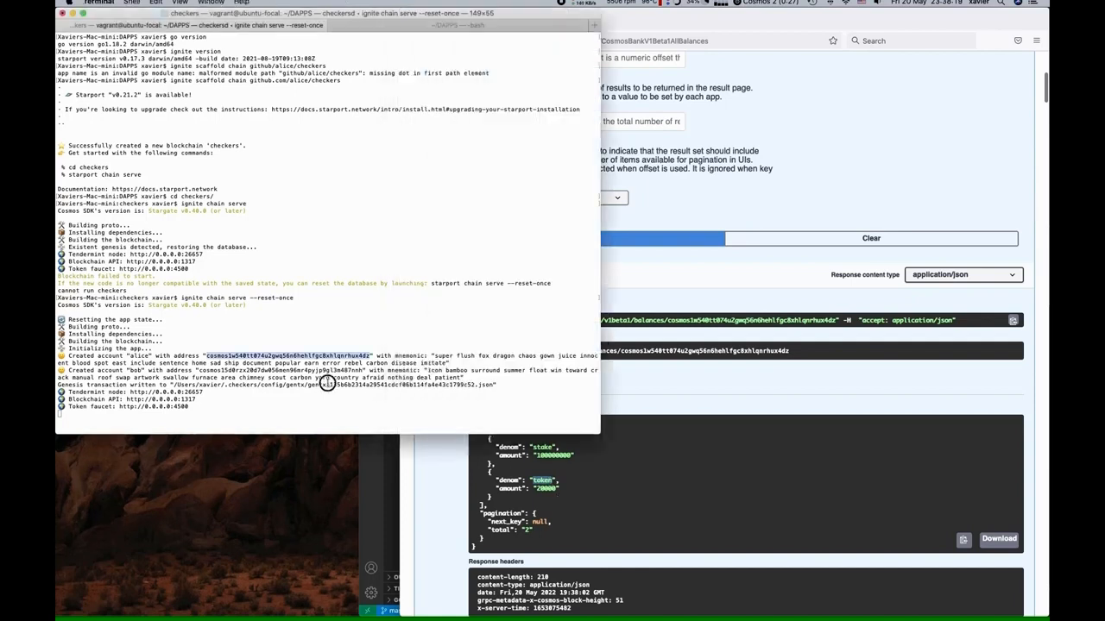
Copy bob's address, execute the balances query with it, and scroll past the JSON result
{"action": "right_click", "coordinate": [328, 371]}
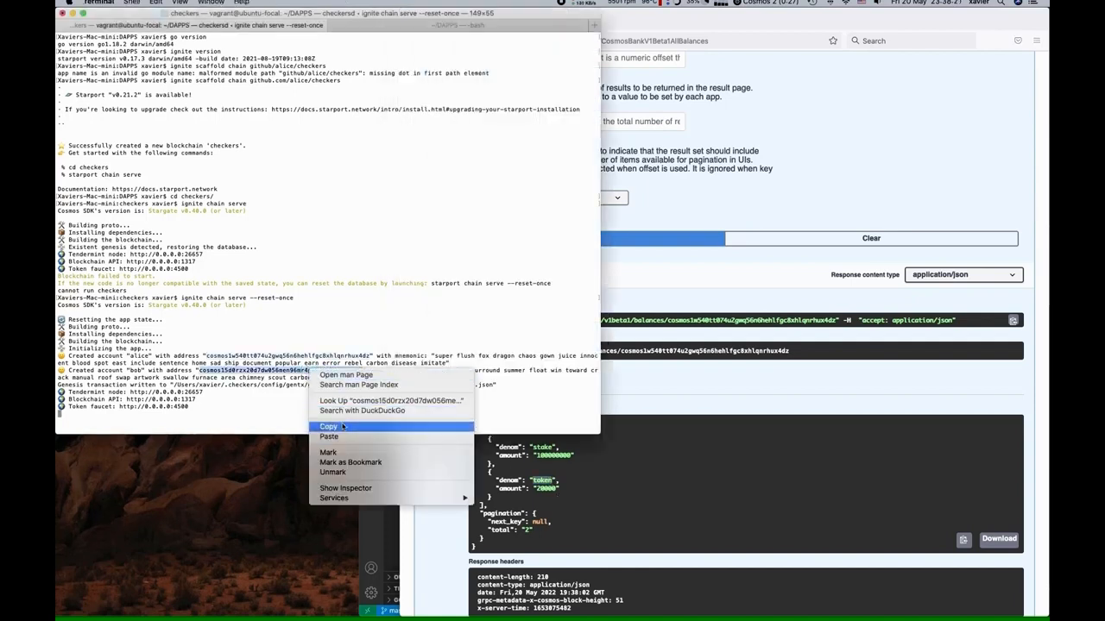
{"action": "left_click", "coordinate": [328, 426]}
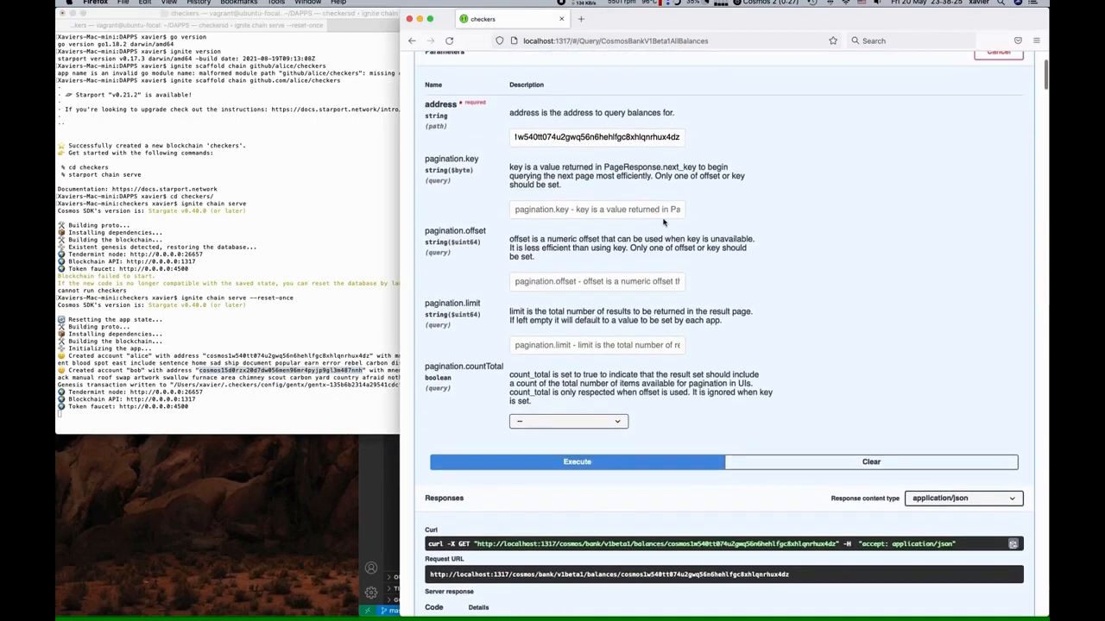
{"action": "right_click", "coordinate": [597, 137]}
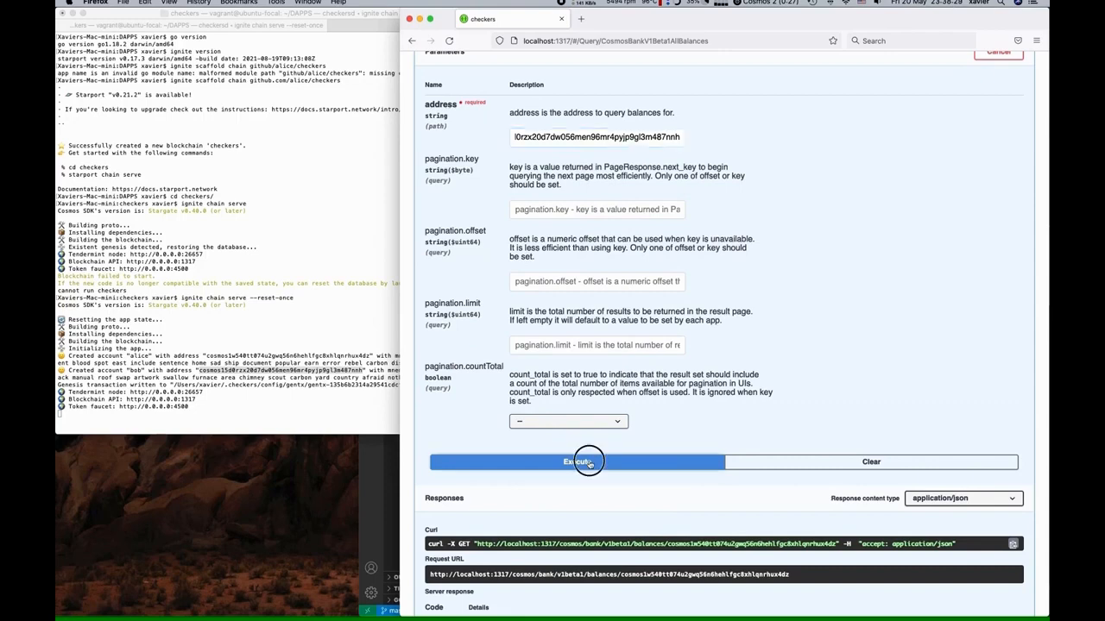
{"action": "left_click", "coordinate": [577, 462]}
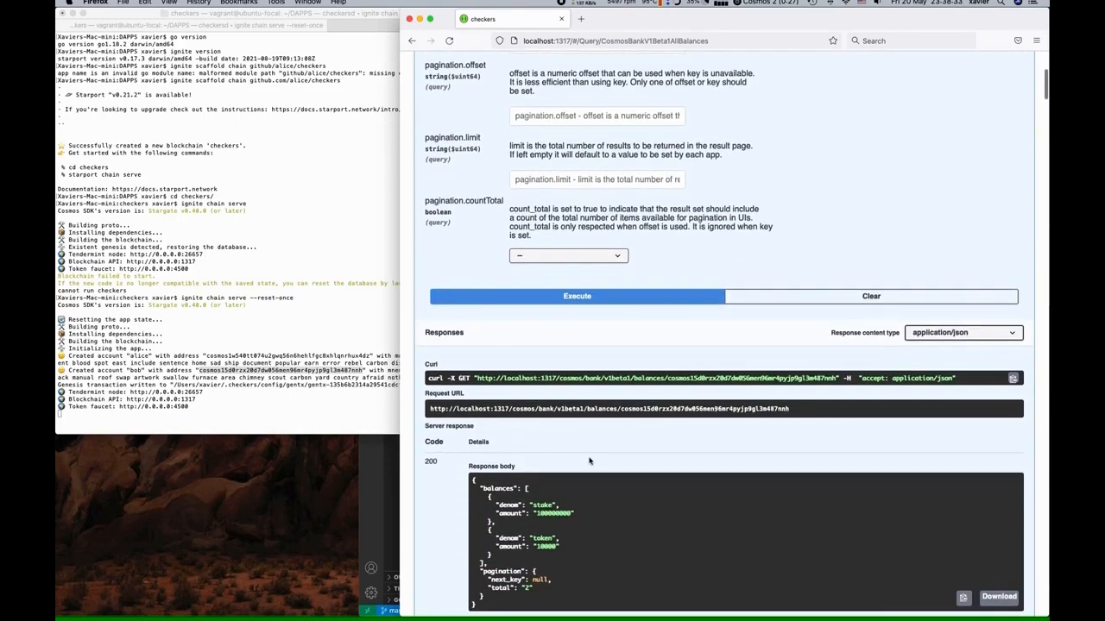
{"action": "scroll", "scroll_direction": "down", "scroll_amount": 3}
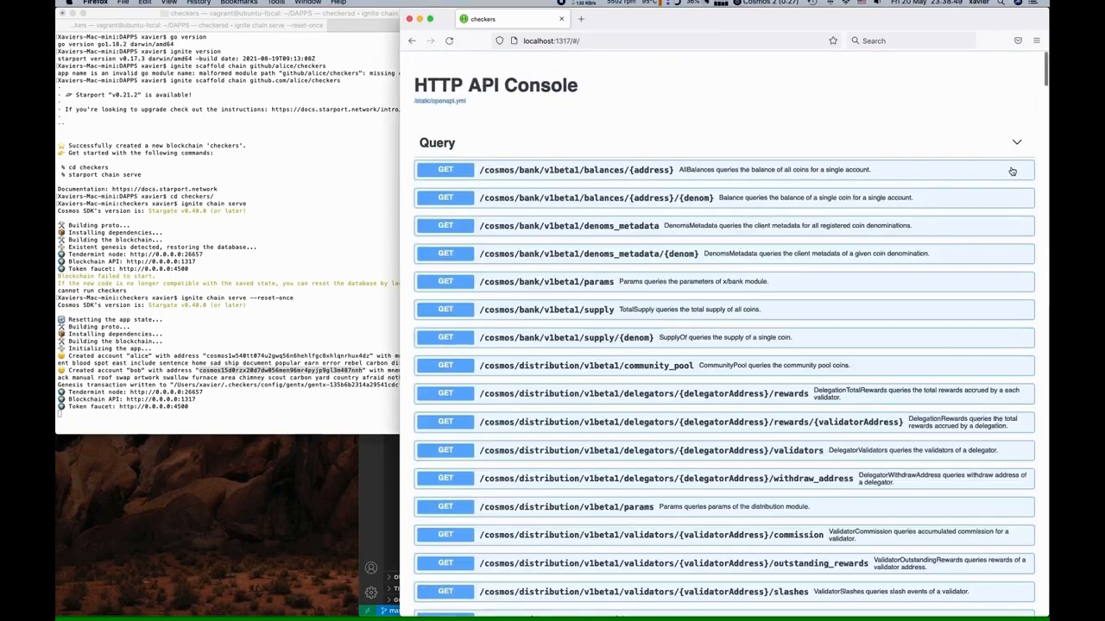
{"action": "scroll", "scroll_direction": "down", "scroll_amount": 3}
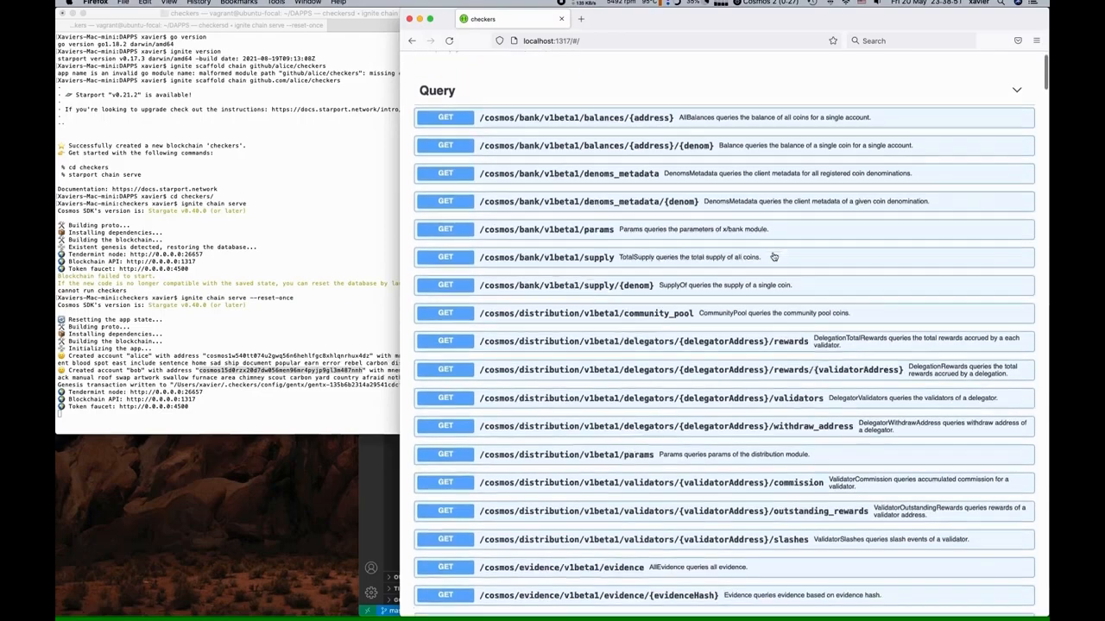
Scroll through all GET query endpoints down to the Models section with the cosmos.bank types
{"action": "scroll", "scroll_direction": "down", "scroll_amount": 3}
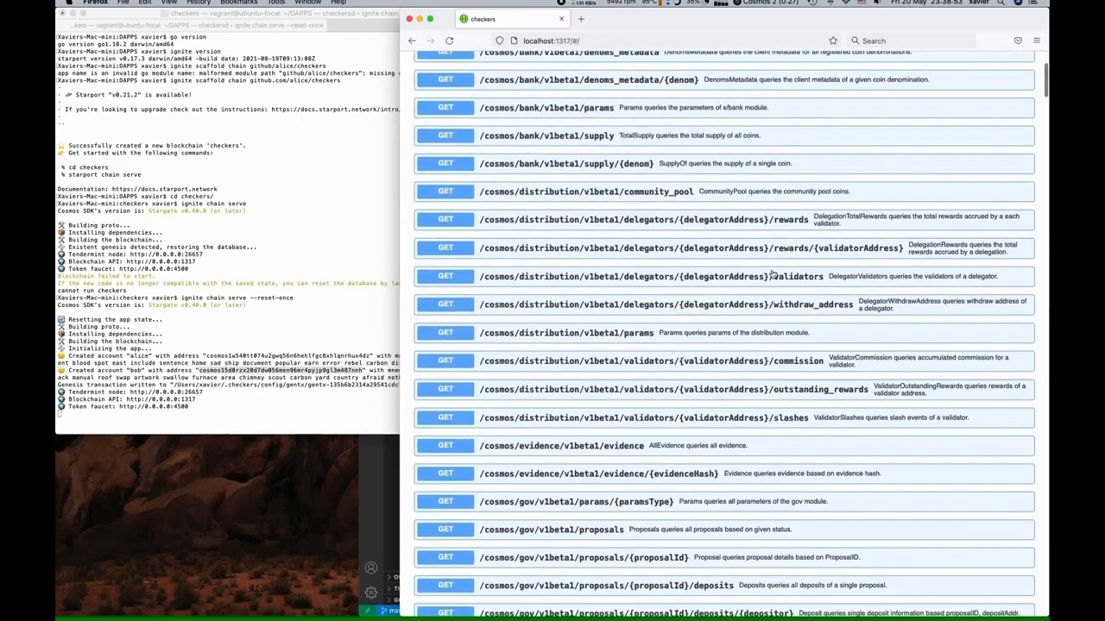
{"action": "scroll", "scroll_direction": "down", "scroll_amount": 3}
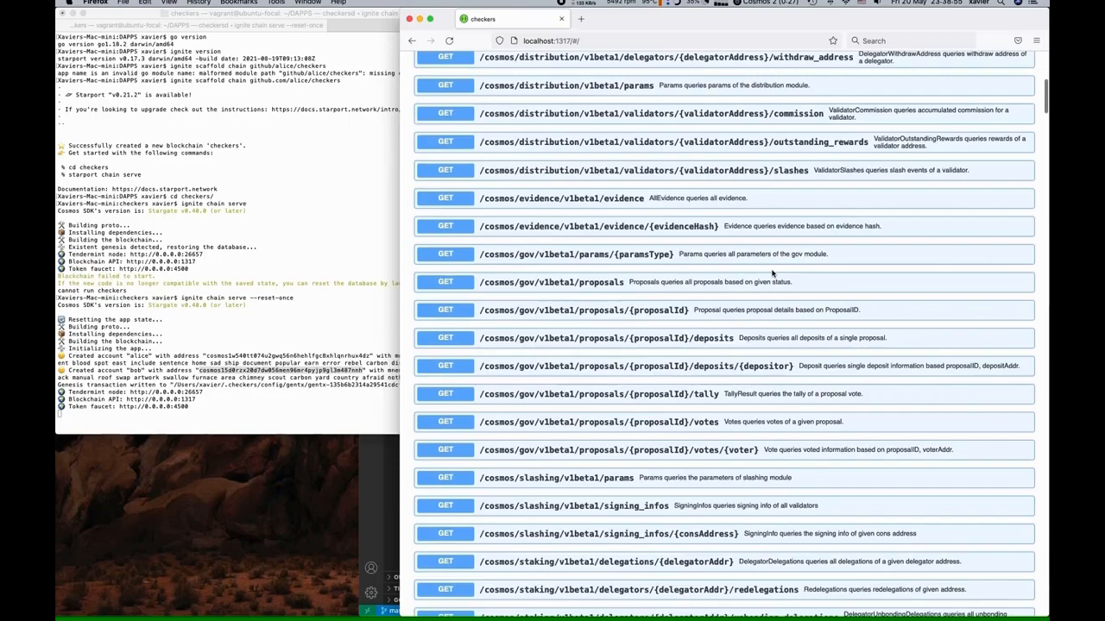
{"action": "scroll", "scroll_direction": "down", "scroll_amount": 3}
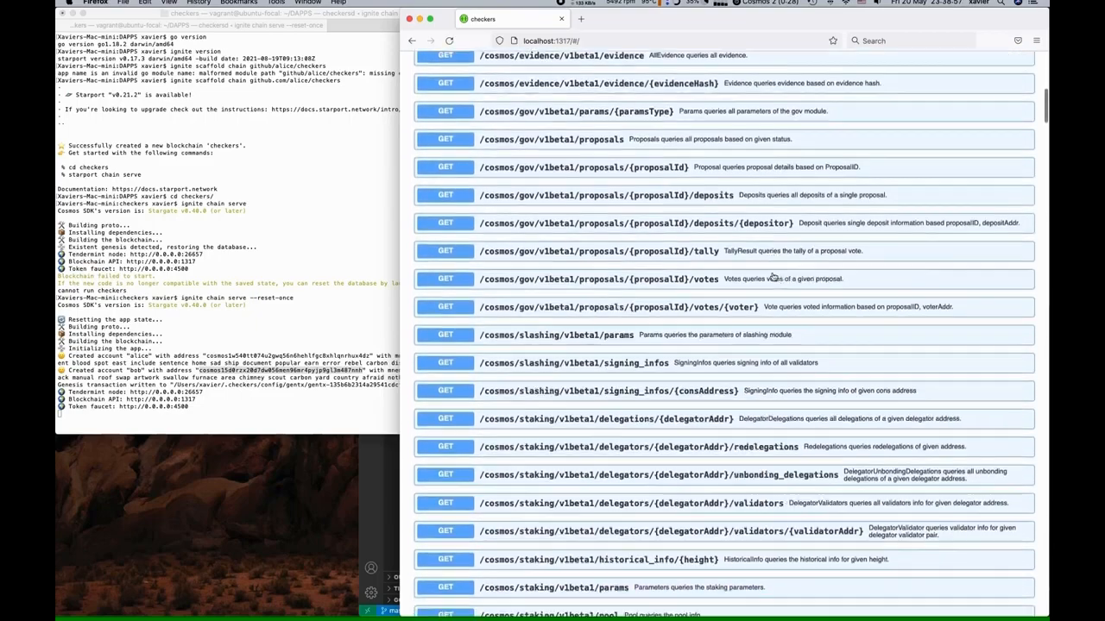
{"action": "scroll", "scroll_direction": "down", "scroll_amount": 3}
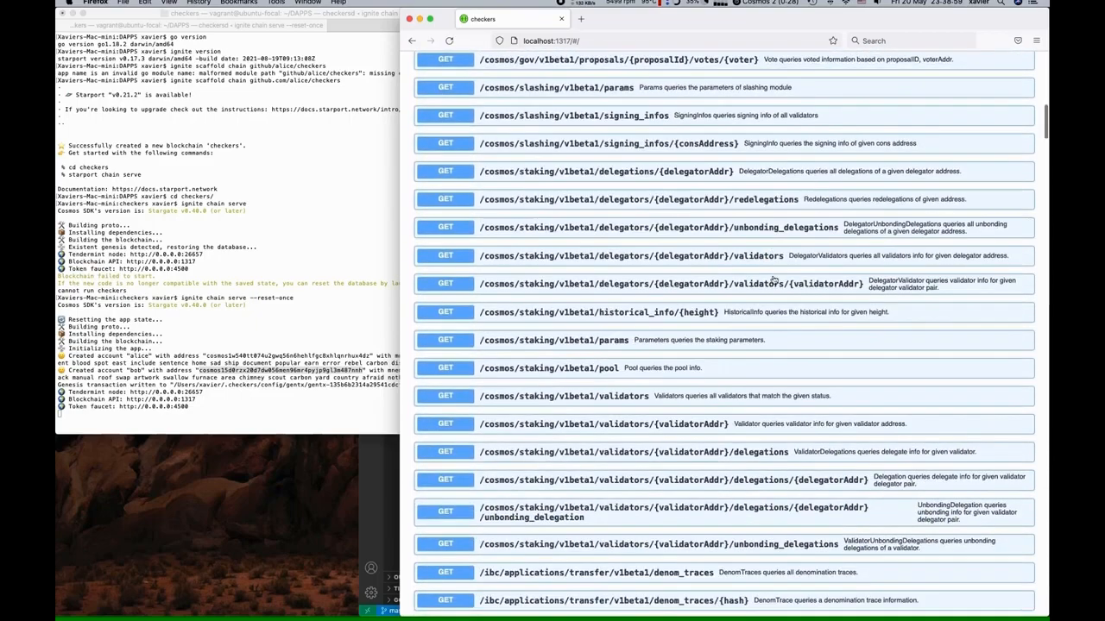
{"action": "scroll", "scroll_direction": "down", "scroll_amount": 3}
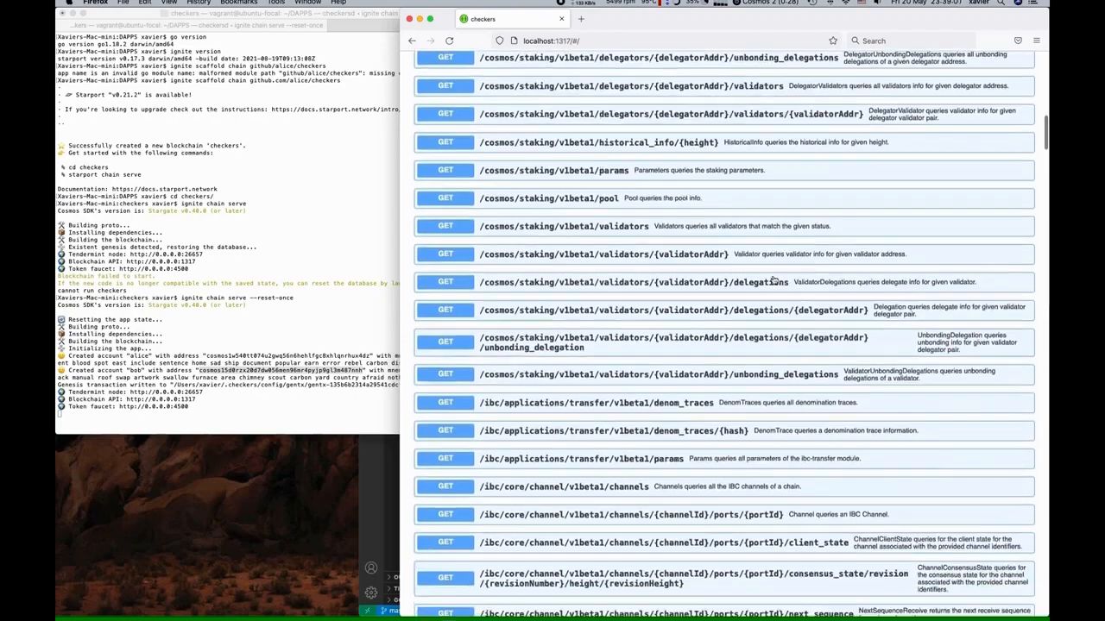
{"action": "scroll", "scroll_direction": "down", "scroll_amount": 3}
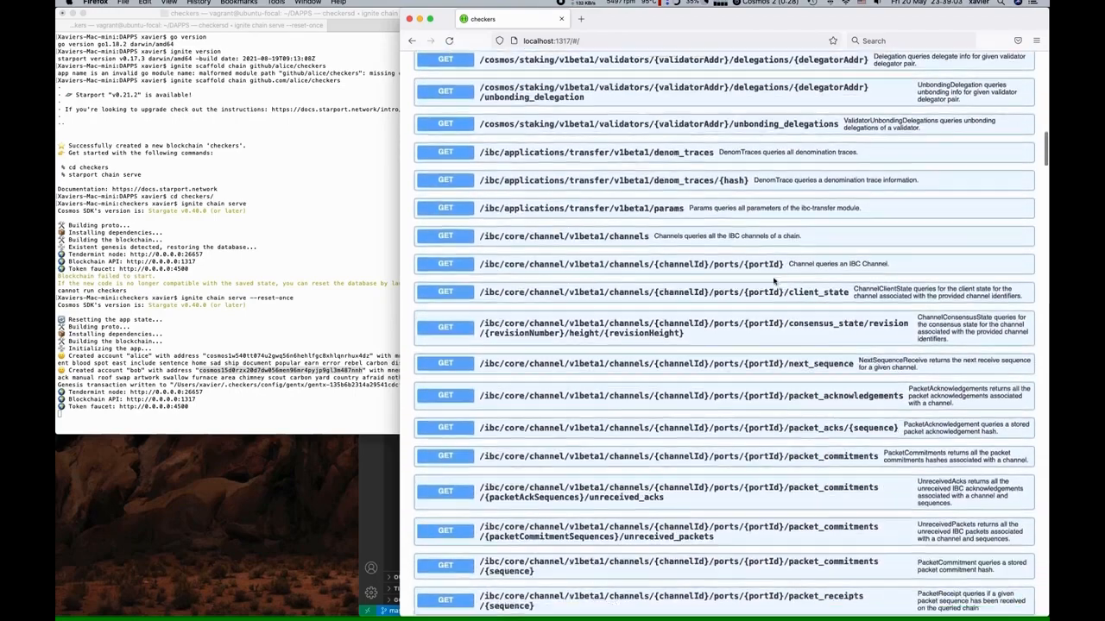
{"action": "scroll", "scroll_direction": "down", "scroll_amount": 3}
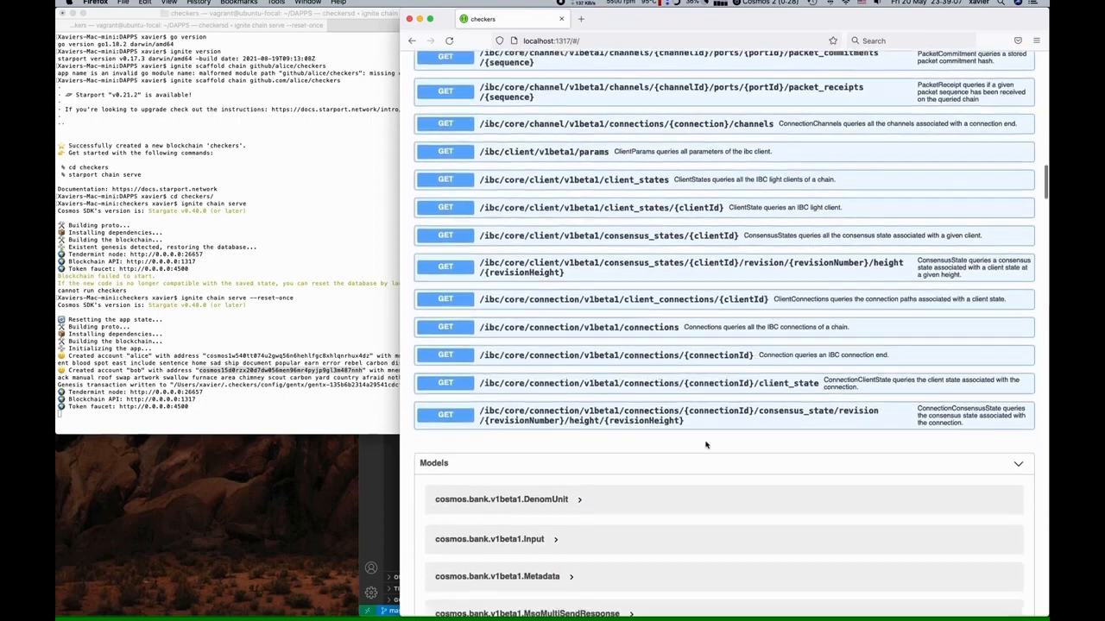
{"action": "scroll", "scroll_direction": "down", "scroll_amount": 3}
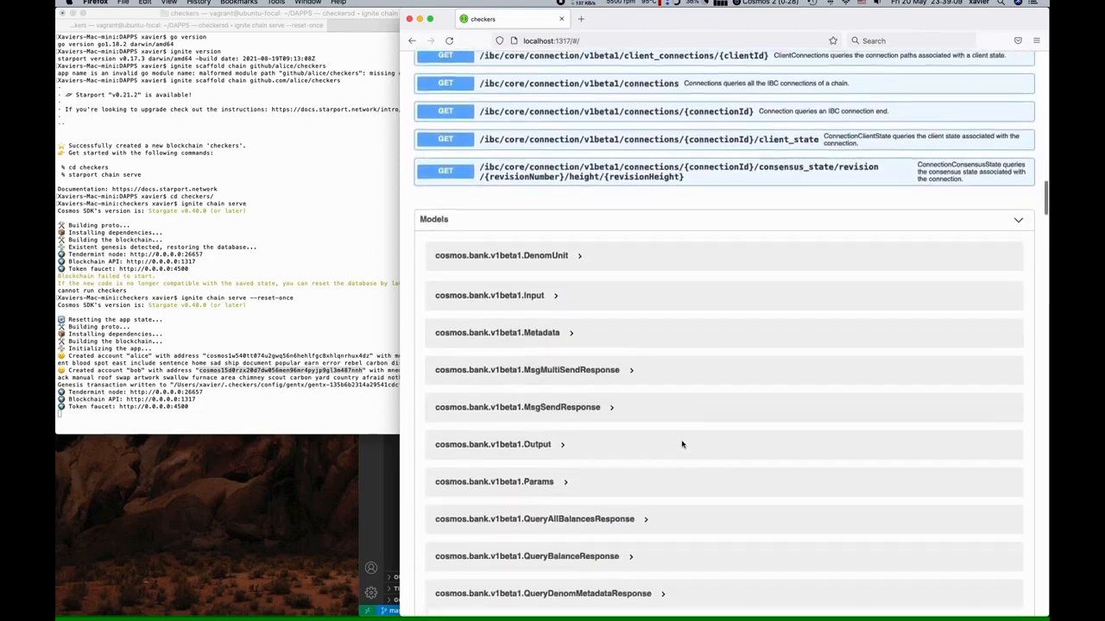
{"action": "scroll", "scroll_direction": "down", "scroll_amount": 3}
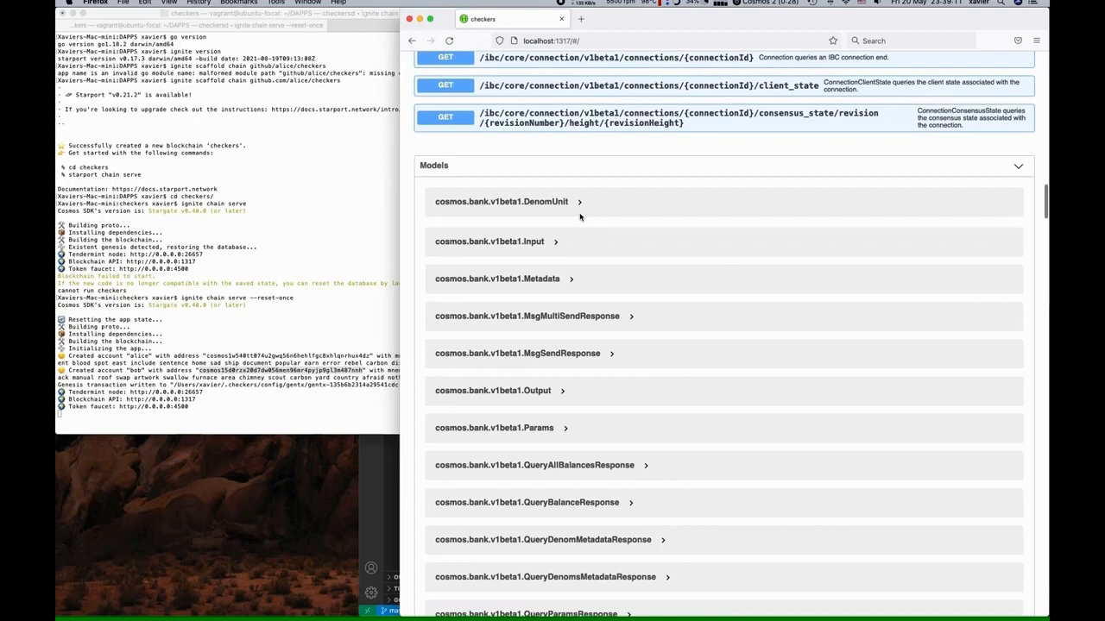
{"action": "left_click", "coordinate": [501, 200]}
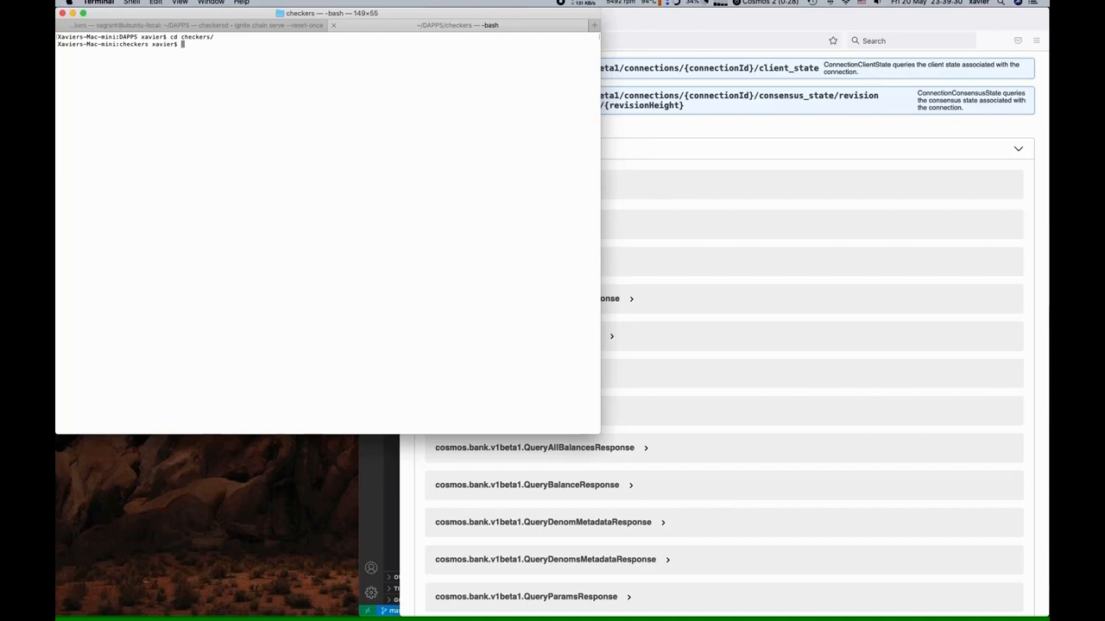
In a new tab, cd into checkers and run 'checkersd status 2>&1 | jq', noting latest_block_height
{"action": "type", "text": "checkers xavier$ checkersd status | jq"}
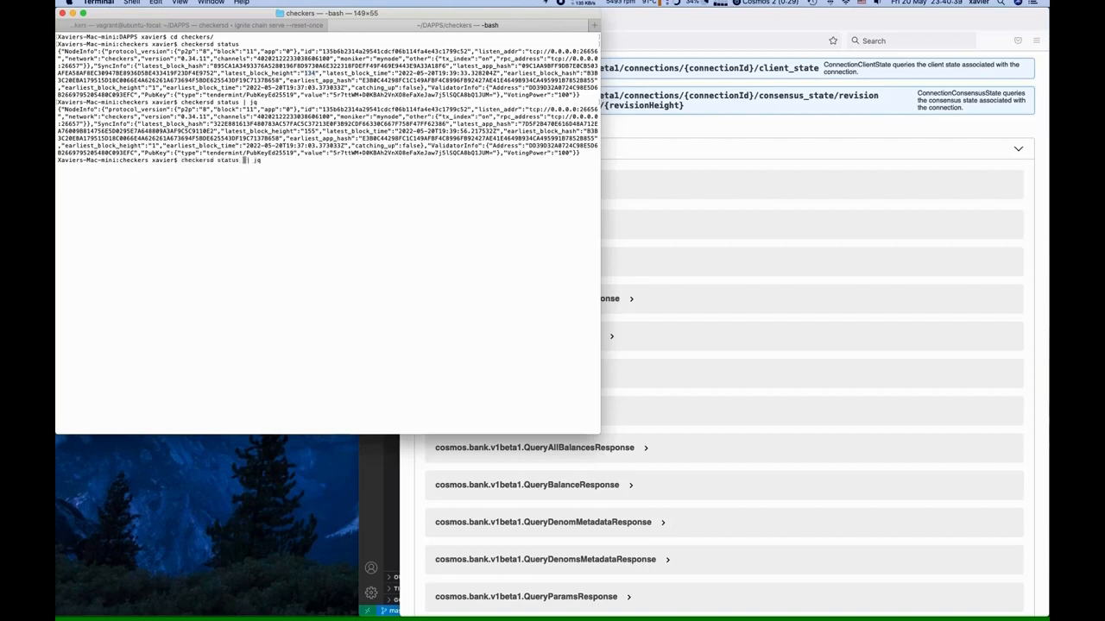
{"action": "type", "text": "2"}
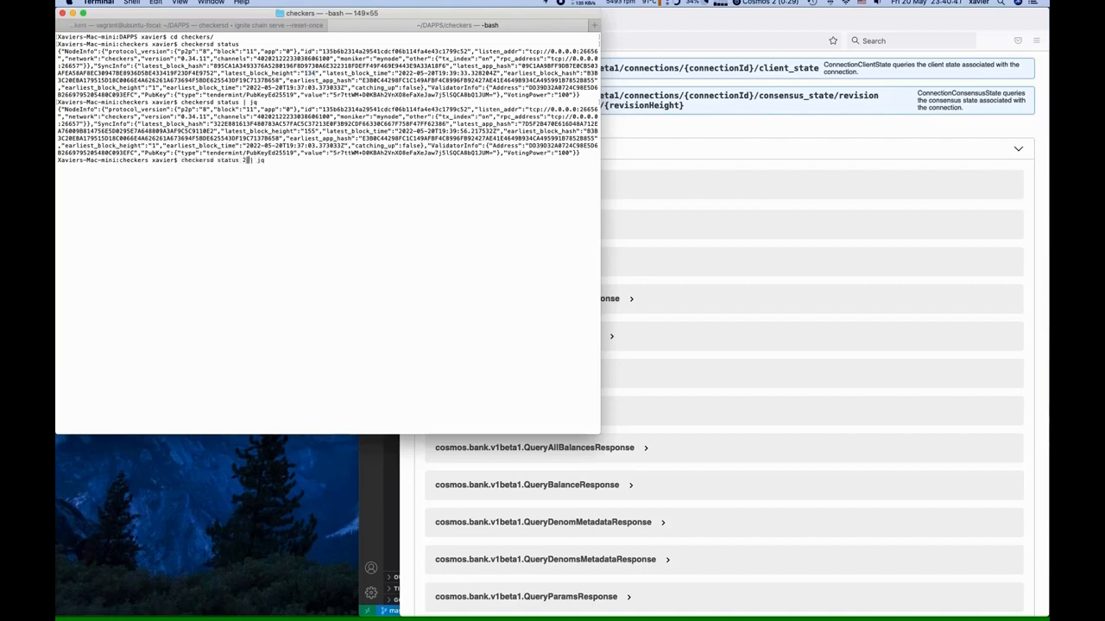
{"action": "type", "text": ">&1"}
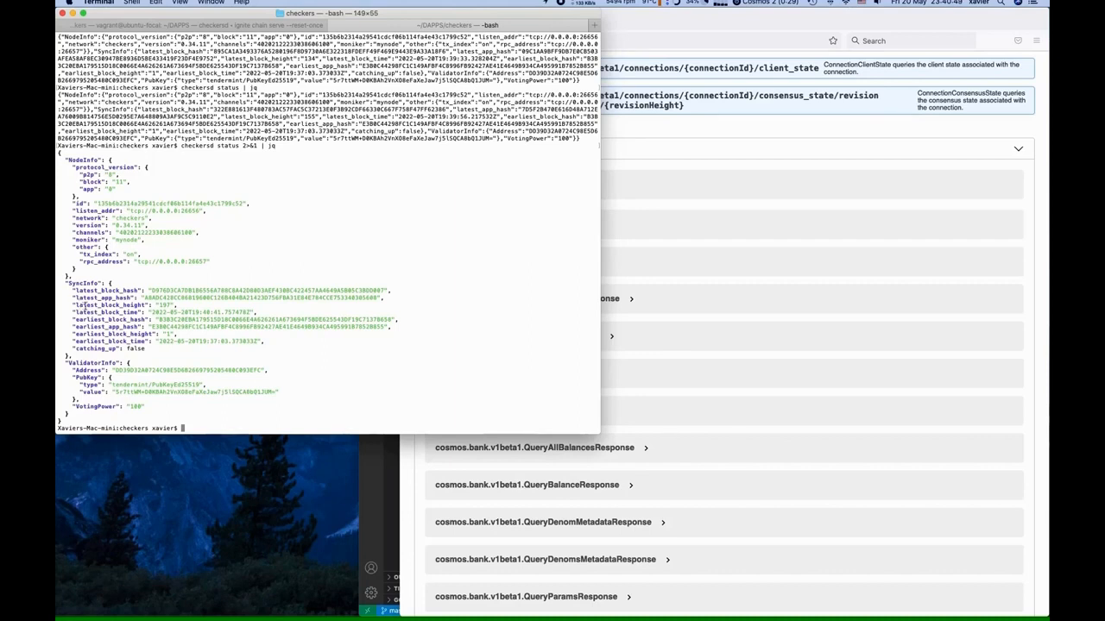
{"action": "double_click", "coordinate": [173, 304]}
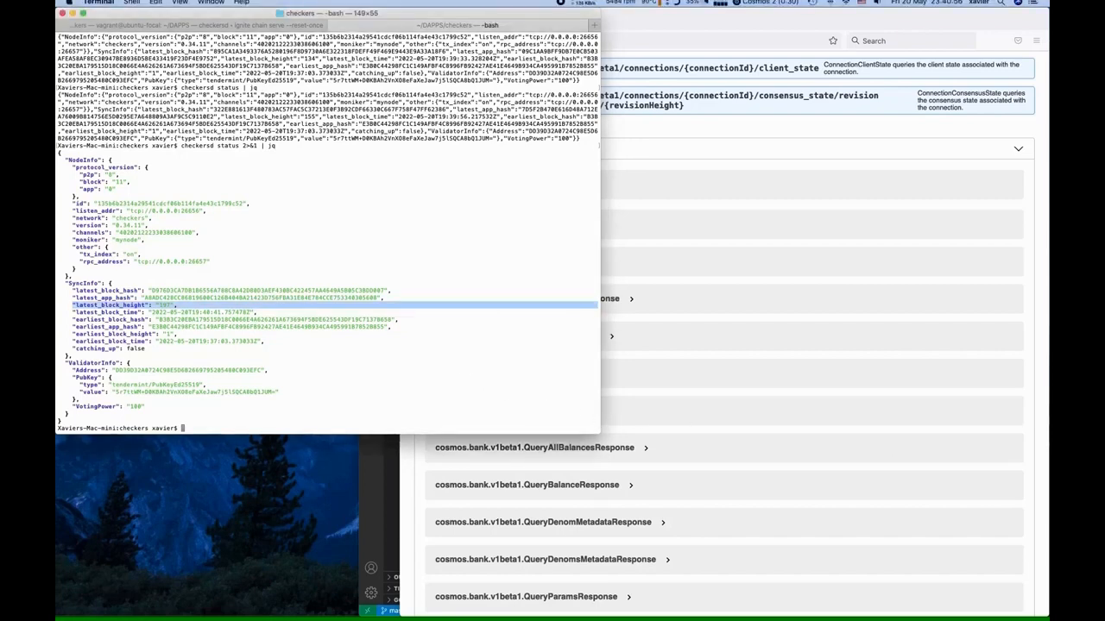
Show help for checkersd, 'checkersd status' and 'checkersd query'
{"action": "type", "text": "checkersd -"}
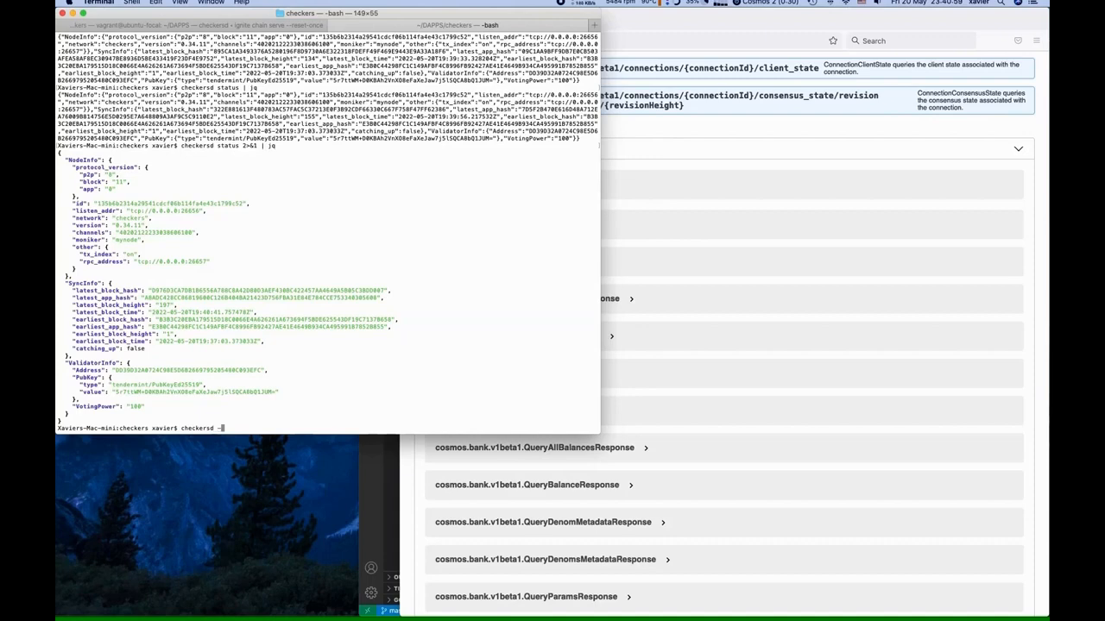
{"action": "type", "text": "--help"}
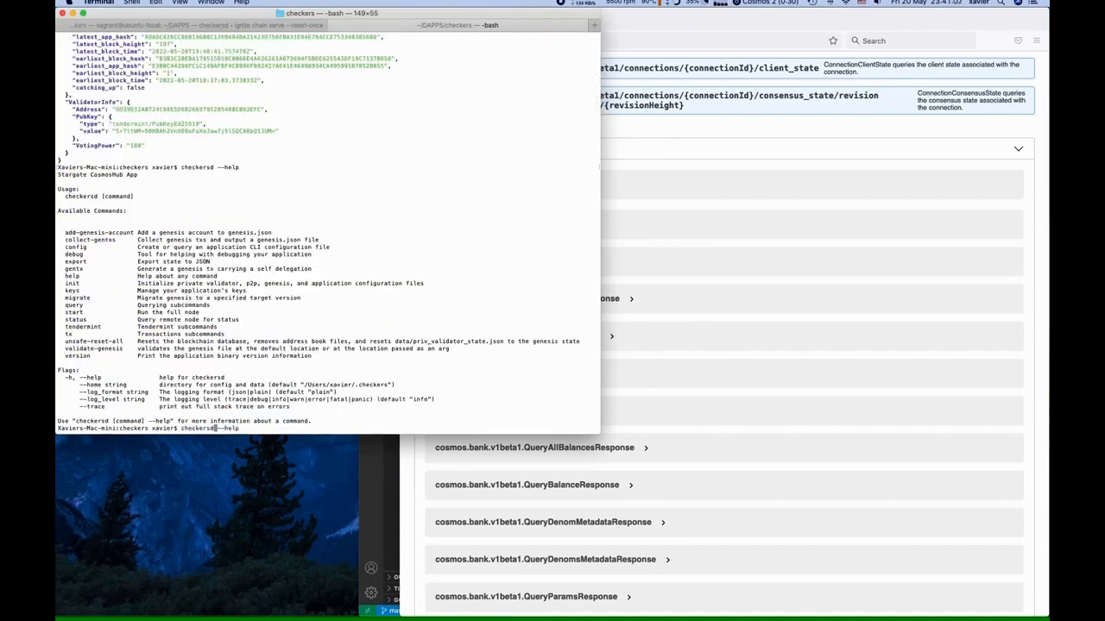
{"action": "type", "text": "status"}
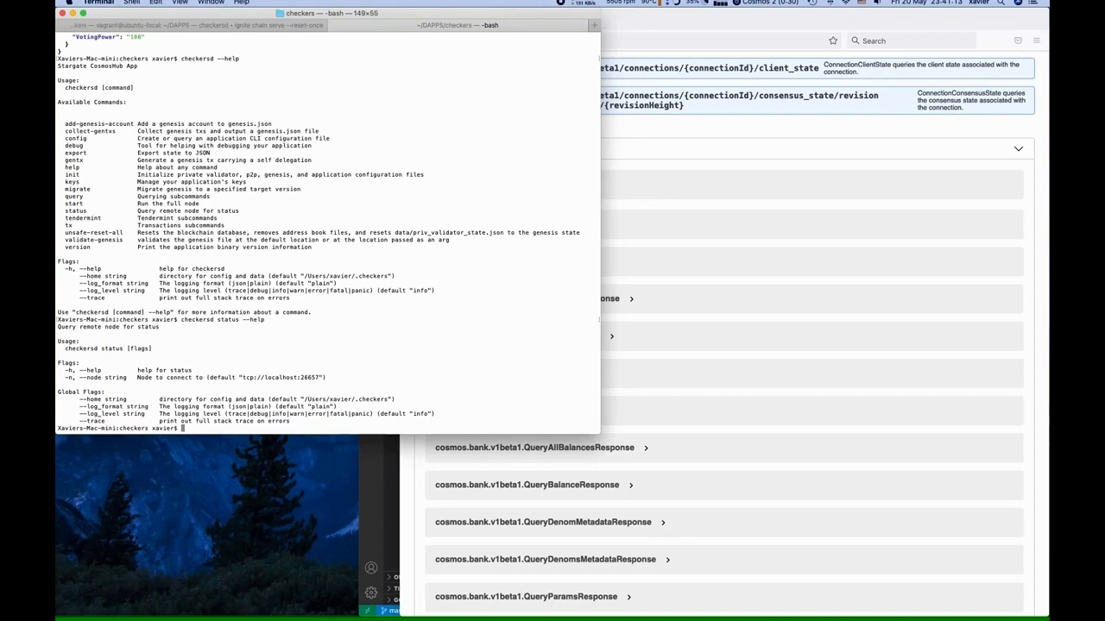
{"action": "type", "text": "checkersd query --help"}
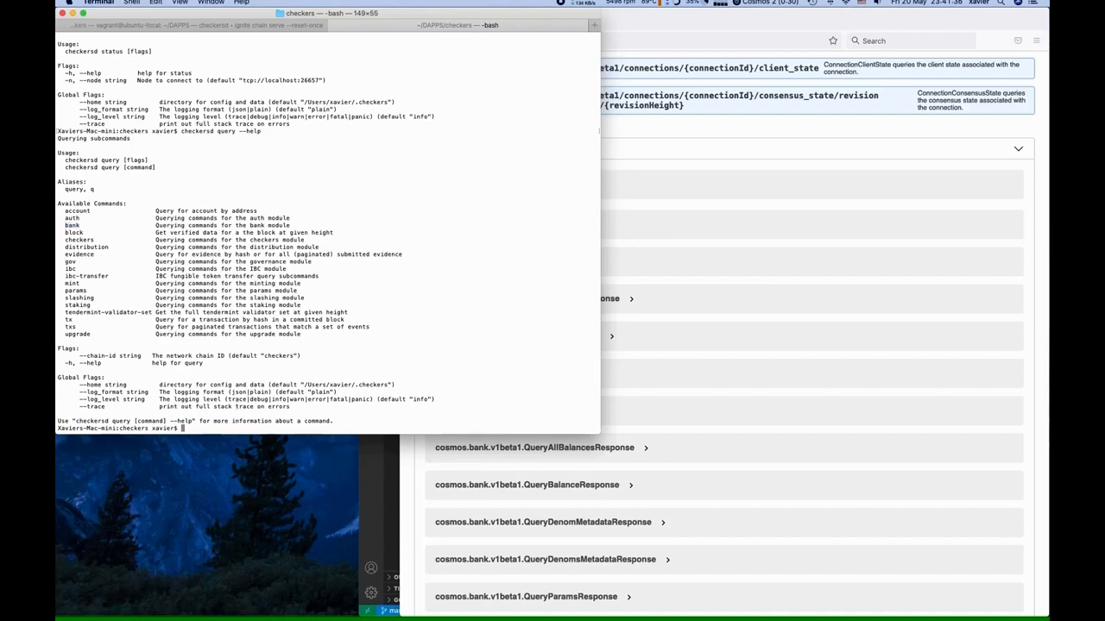
{"action": "type", "text": "checkersd query --help"}
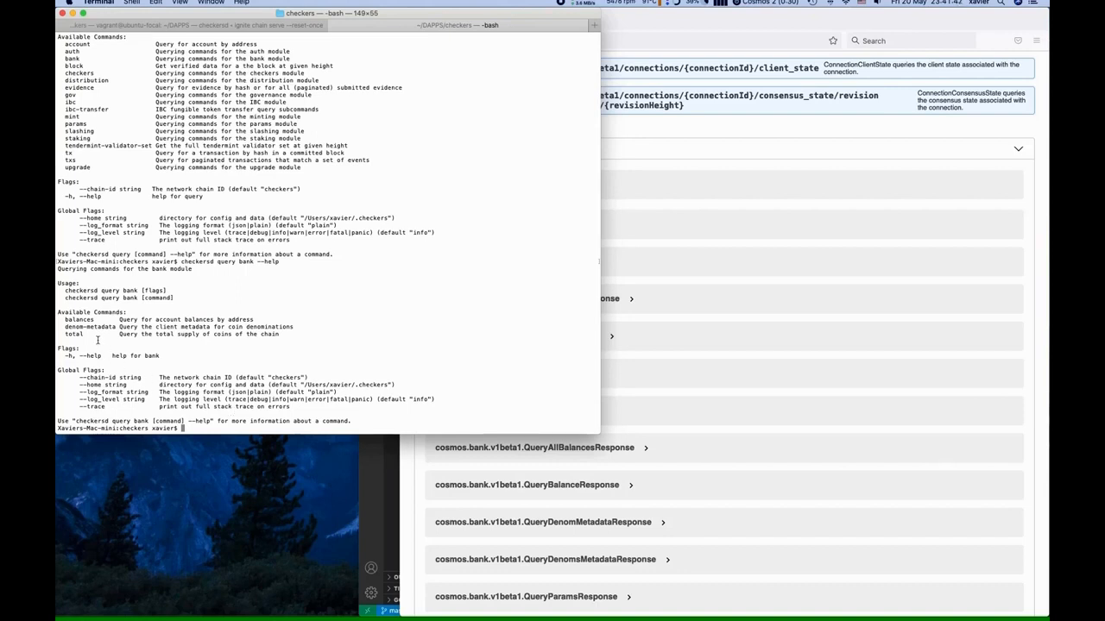
Show help for 'checkersd query bank' and 'checkersd query bank balances'
{"action": "double_click", "coordinate": [79, 319]}
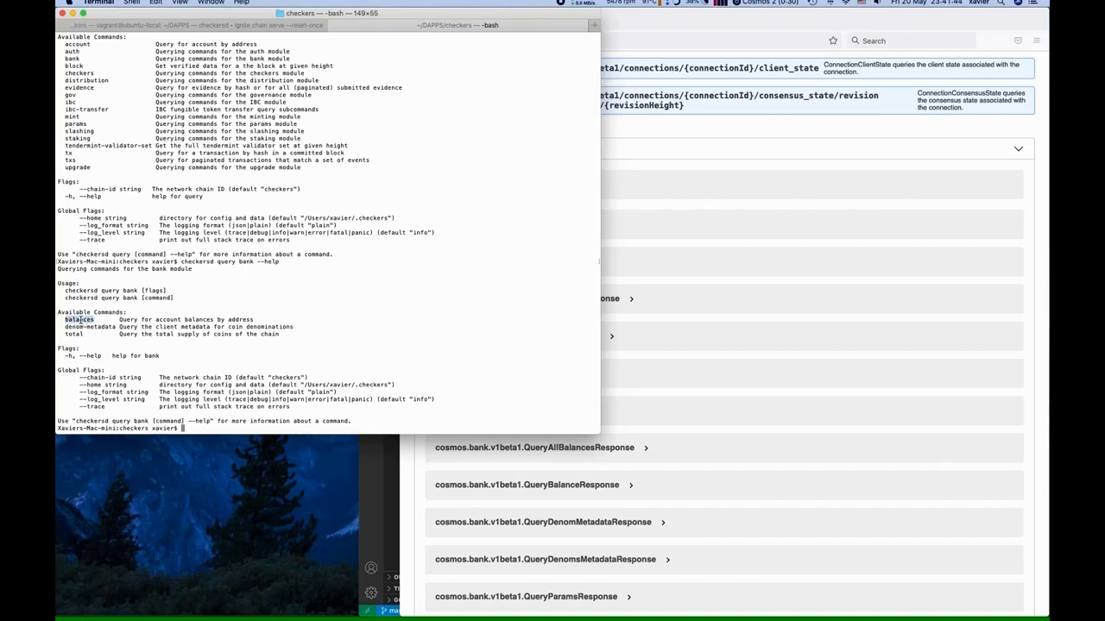
{"action": "type", "text": "checkersd query bank --help"}
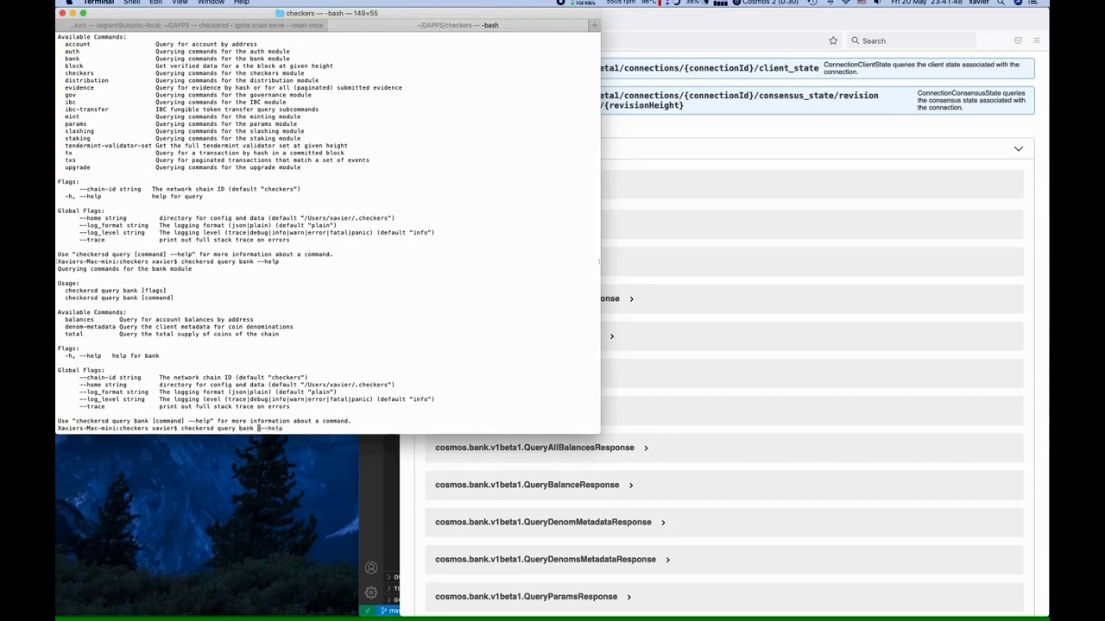
{"action": "type", "text": "balances"}
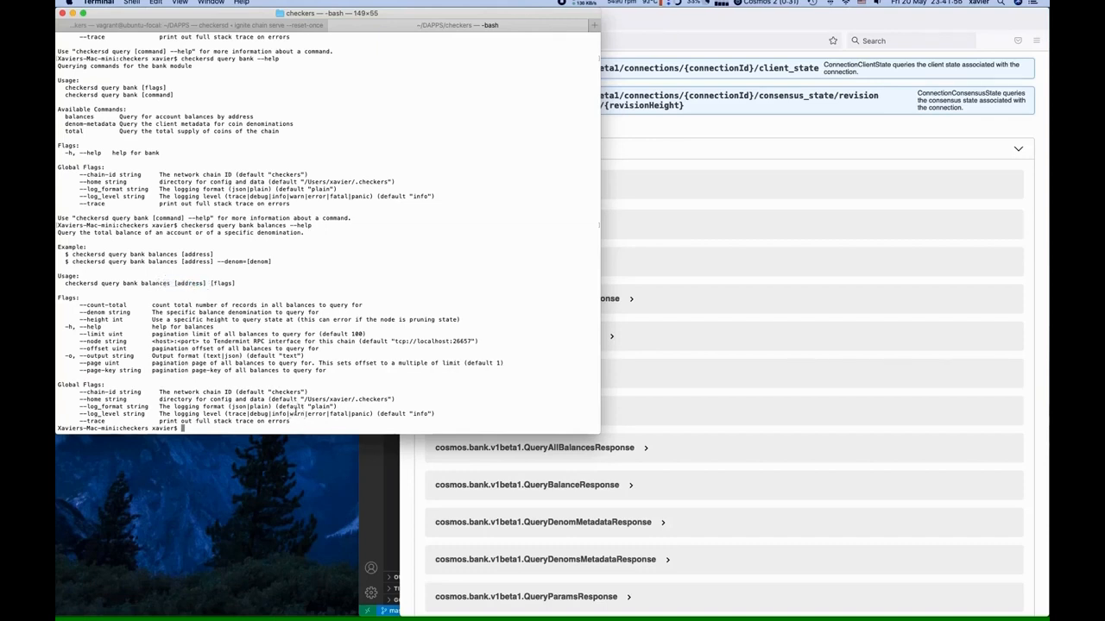
{"action": "type", "text": "checkersd query bank balances --help"}
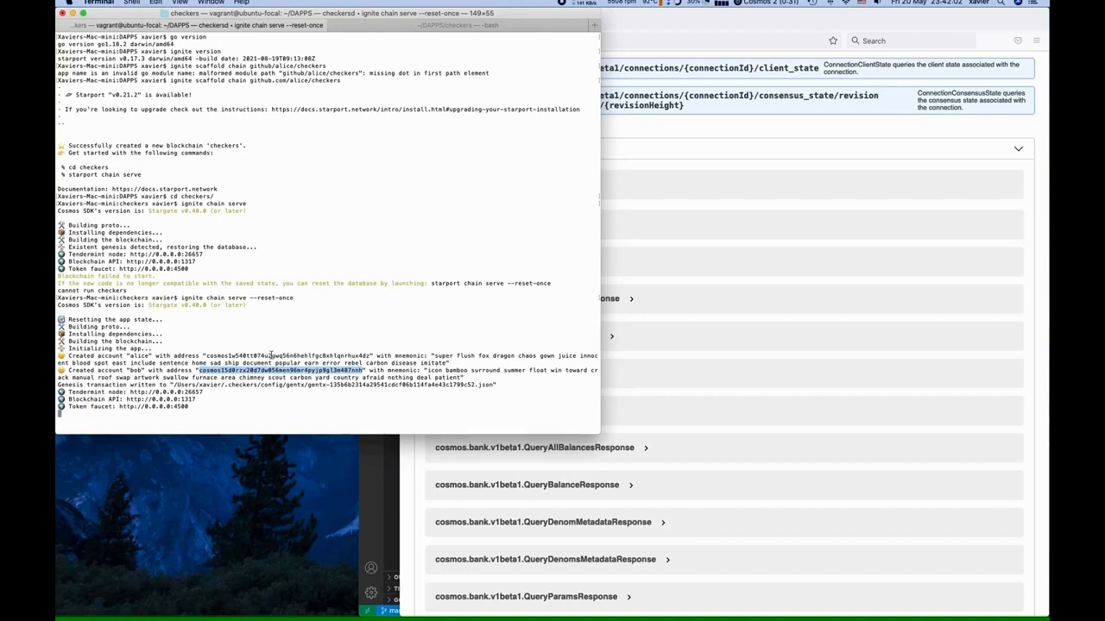
Query alice's bank balances with checkersd using her address copied from the serve log
{"action": "double_click", "coordinate": [285, 355]}
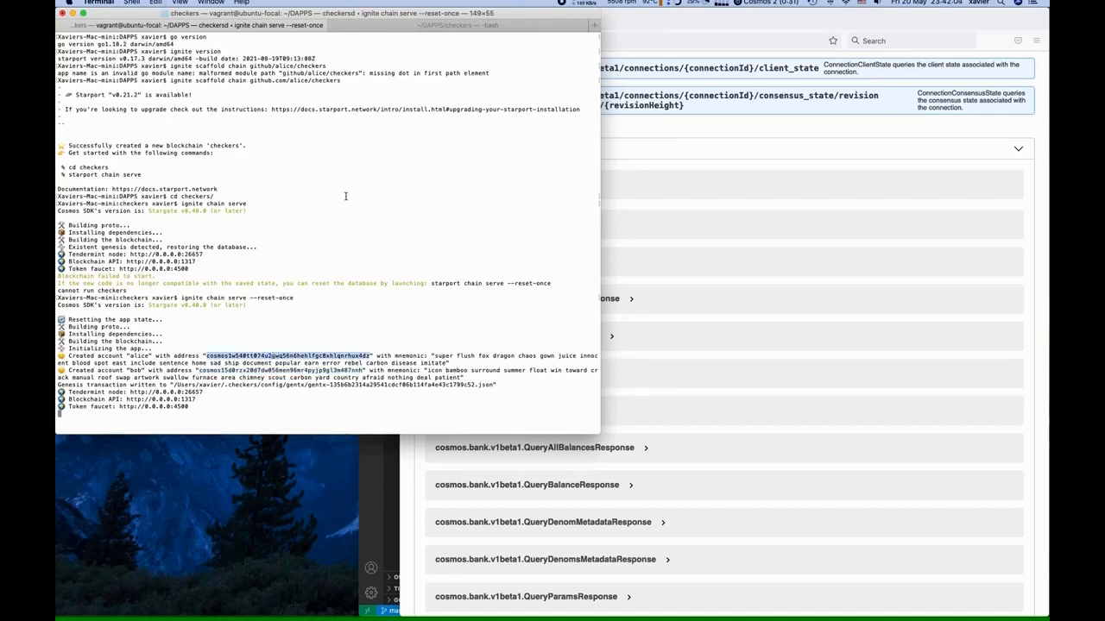
{"action": "right_click", "coordinate": [290, 356]}
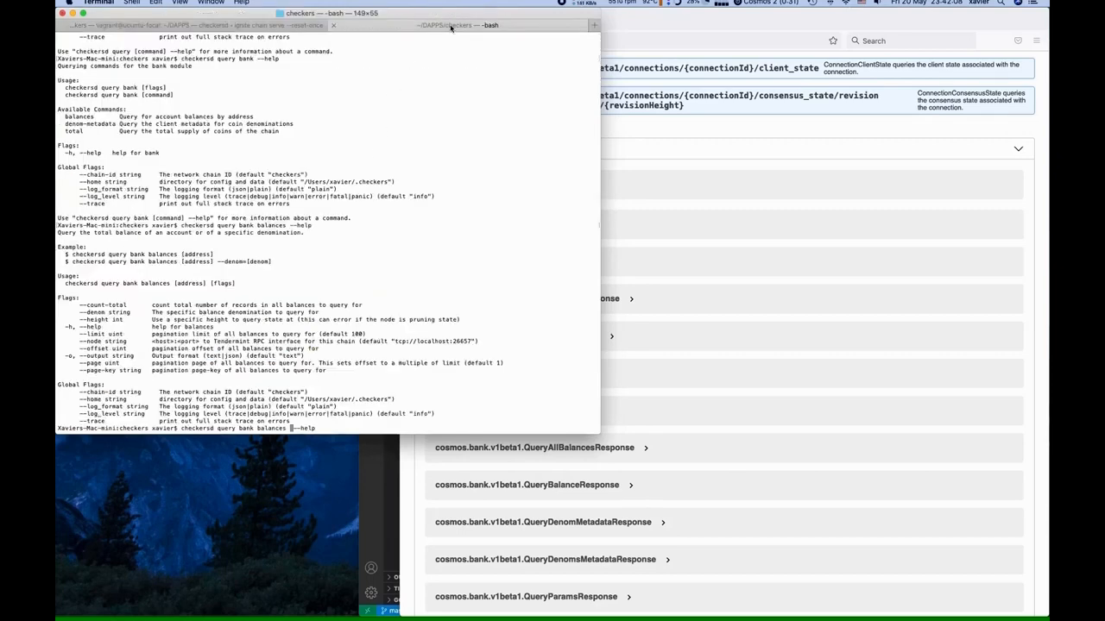
{"action": "right_click", "coordinate": [296, 428]}
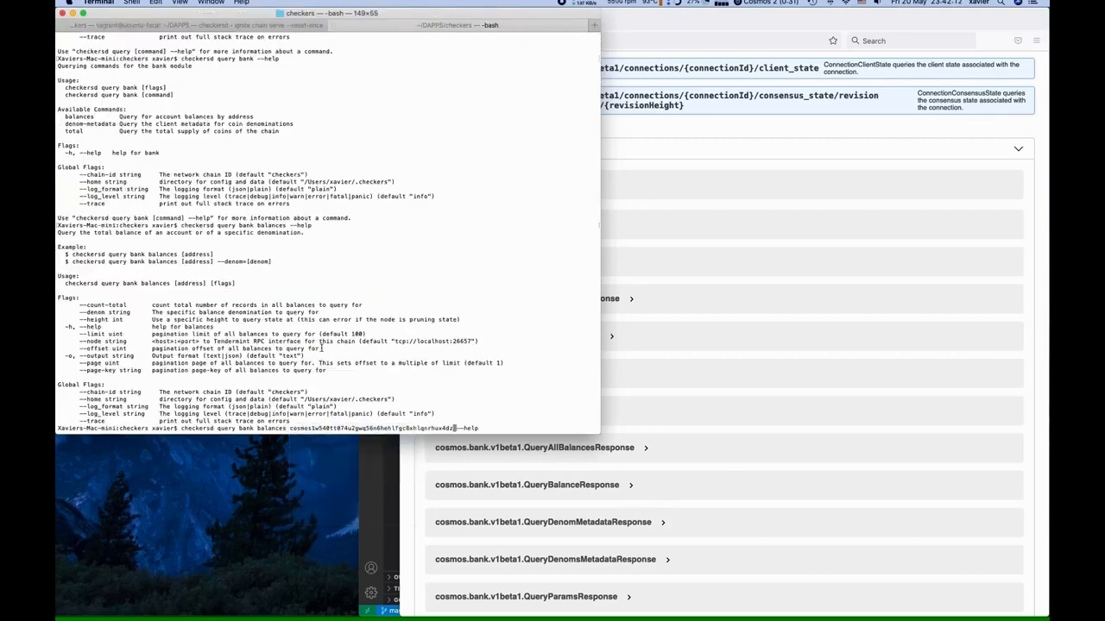
{"action": "key", "text": "Return"}
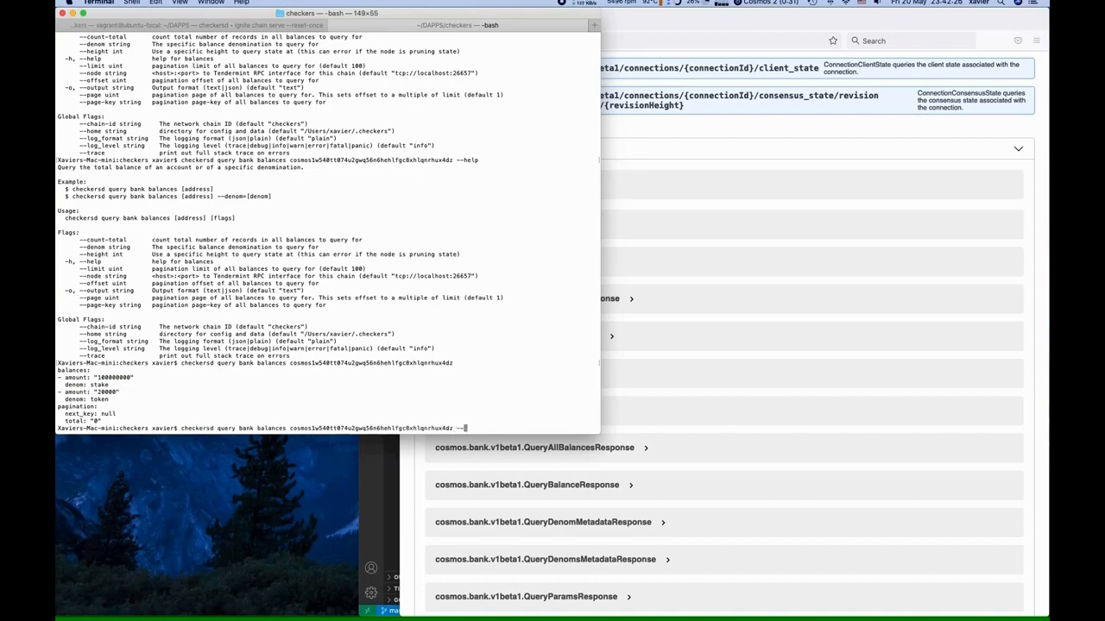
Rerun the balances query with --output json piped through jq for formatted stake and token amounts
{"action": "type", "text": "--output json"}
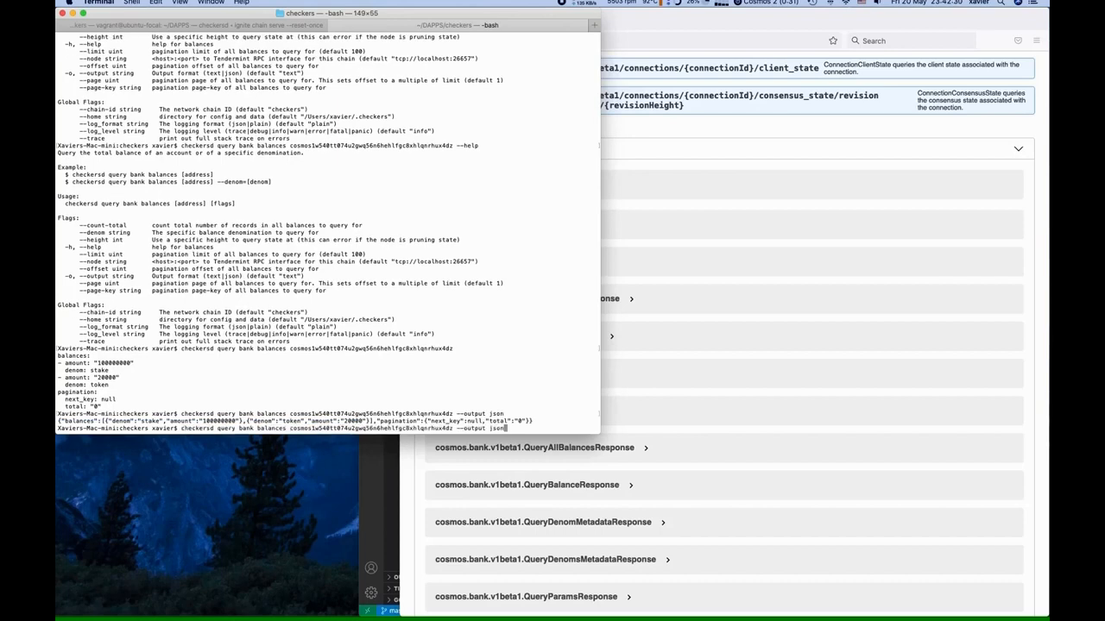
{"action": "type", "text": "| jq"}
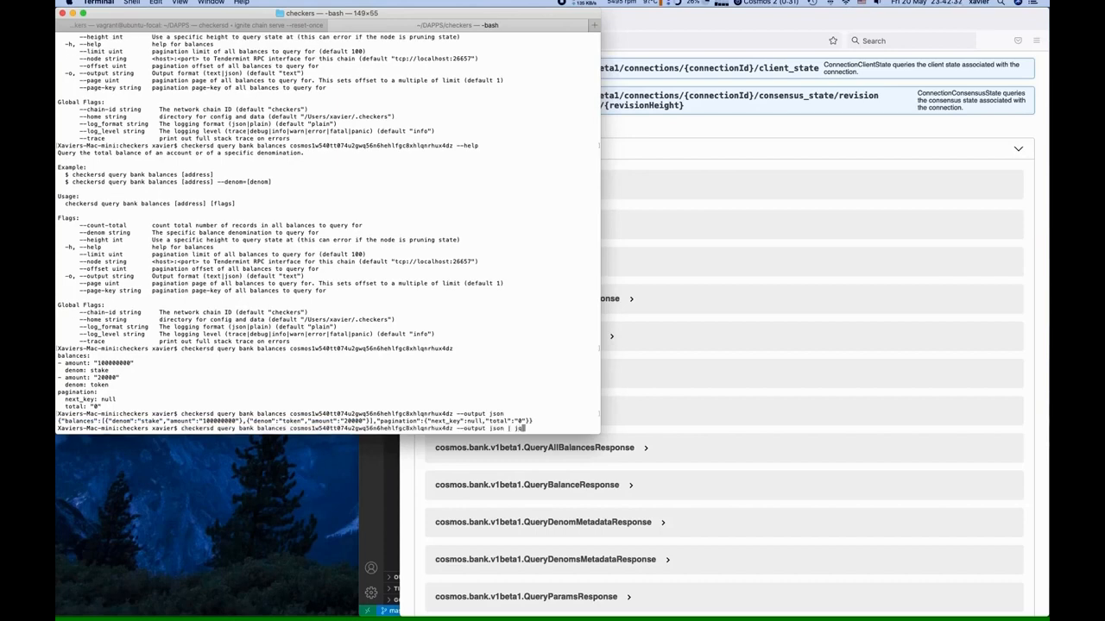
{"action": "key", "text": "Return"}
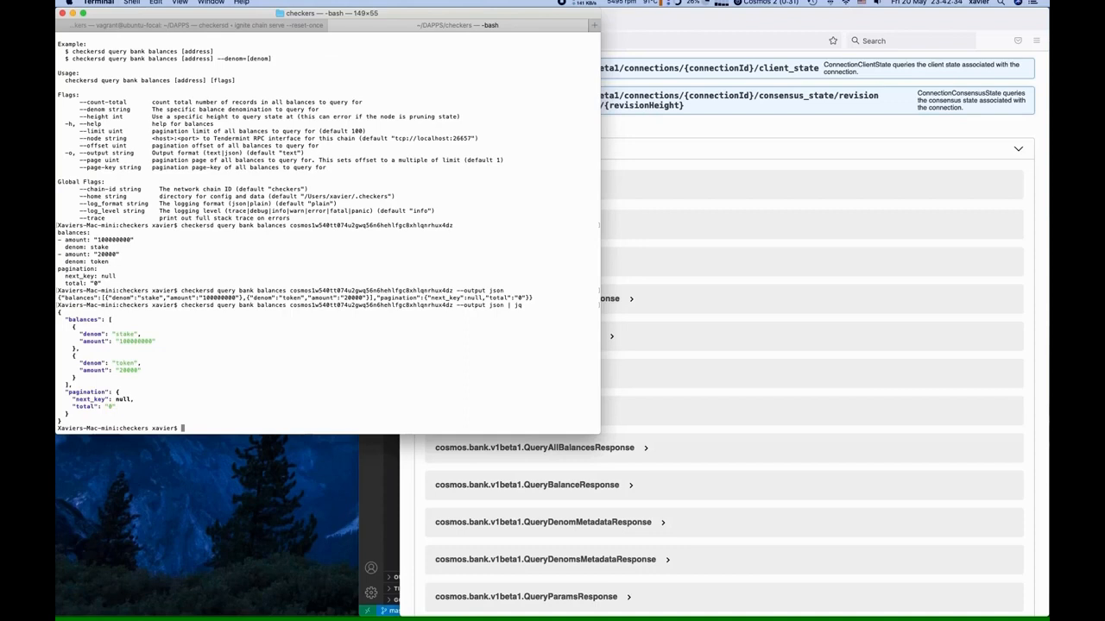